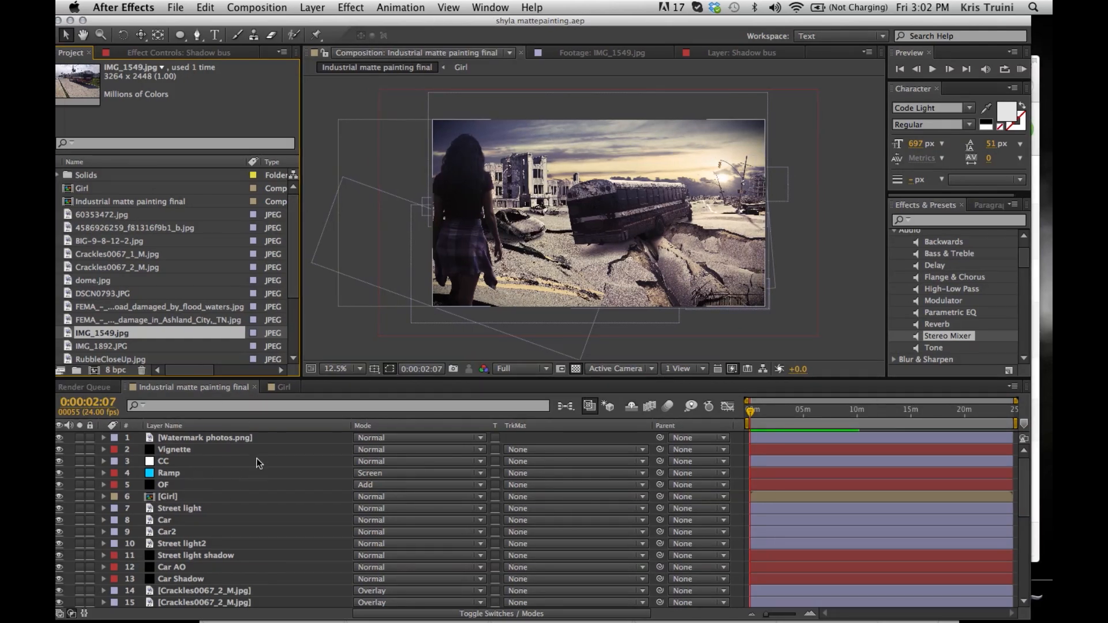
Zoom the Composition view to 50% on the bus and cracked road, then back to 25%.
scroll(down, 3)
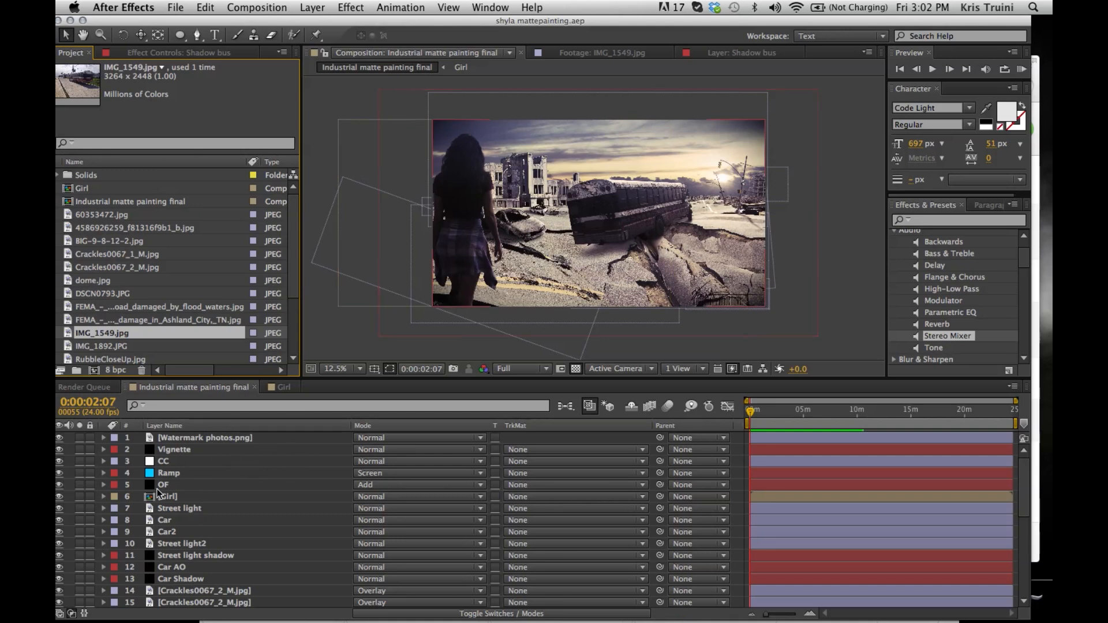
click(163, 461)
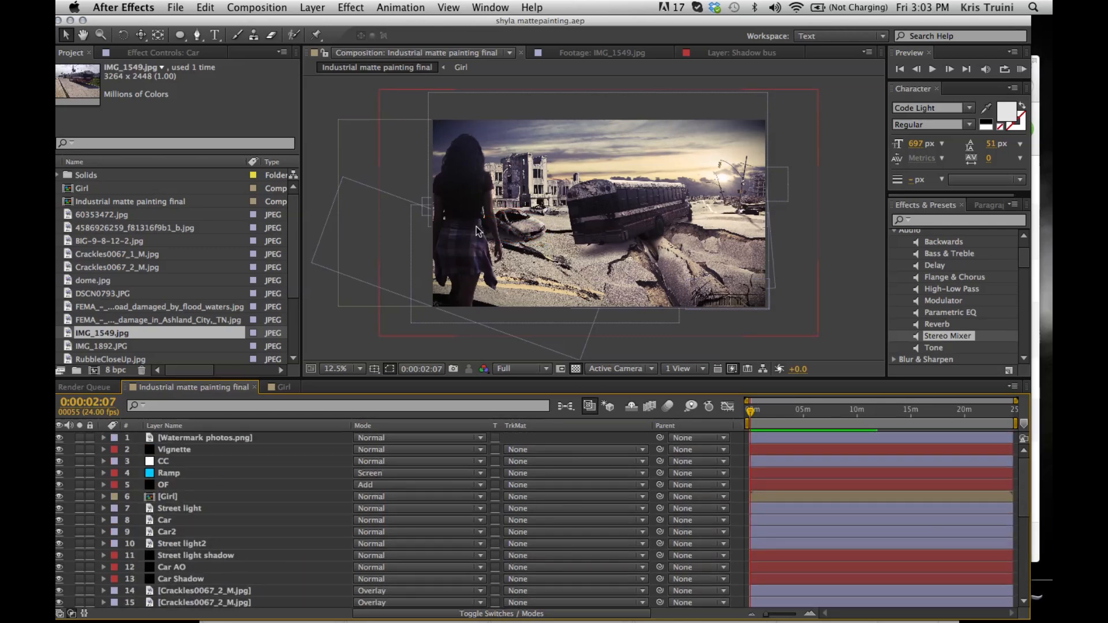
mouse_move(449, 258)
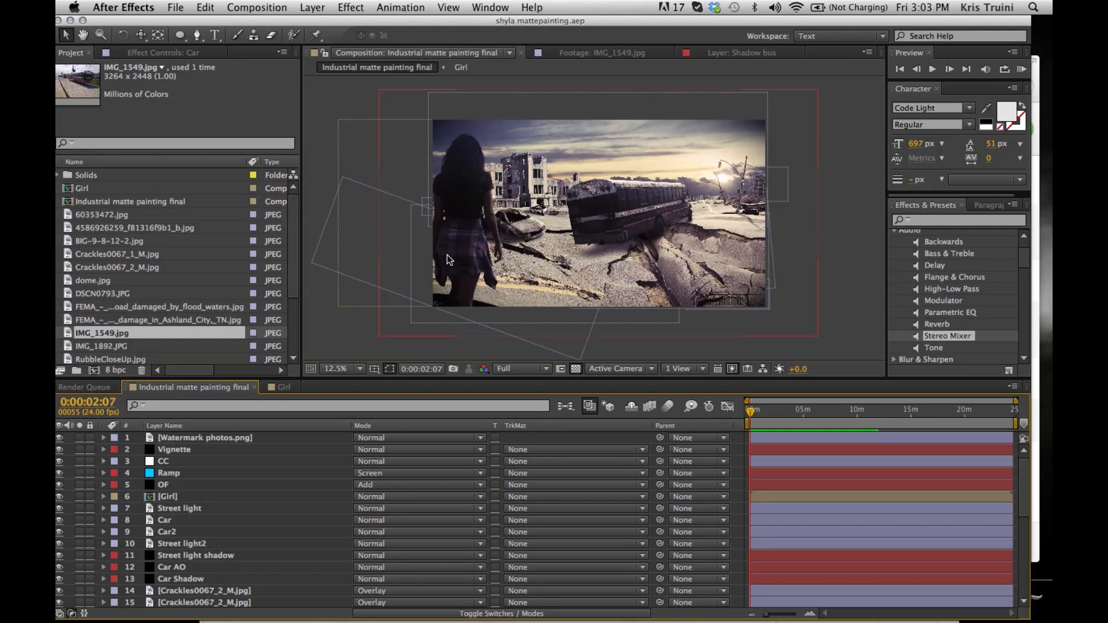
mouse_move(489, 246)
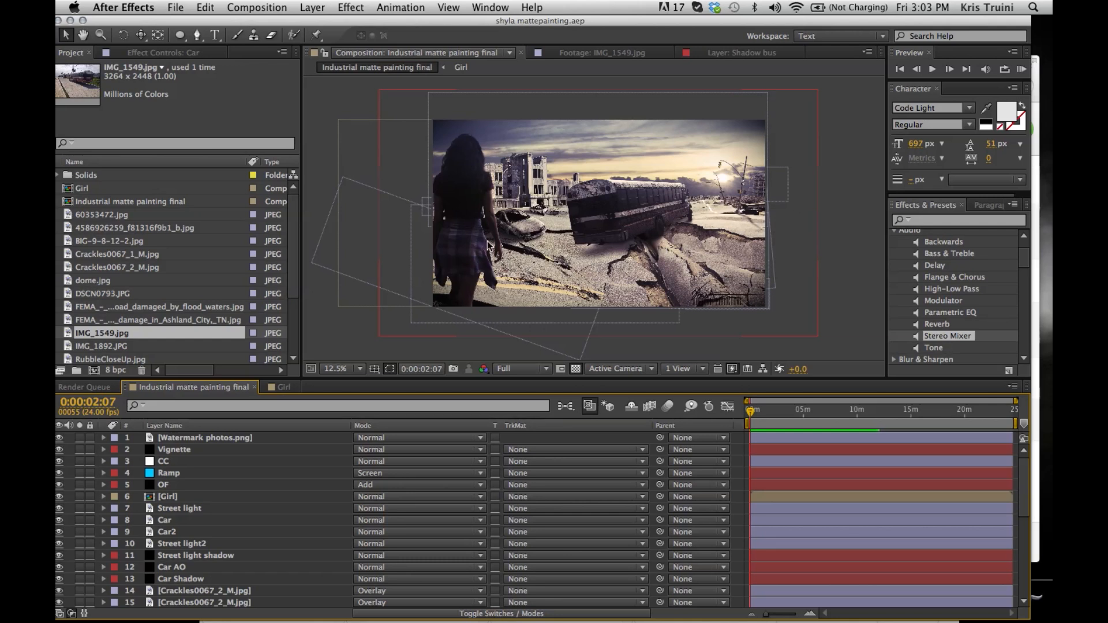
mouse_move(413, 252)
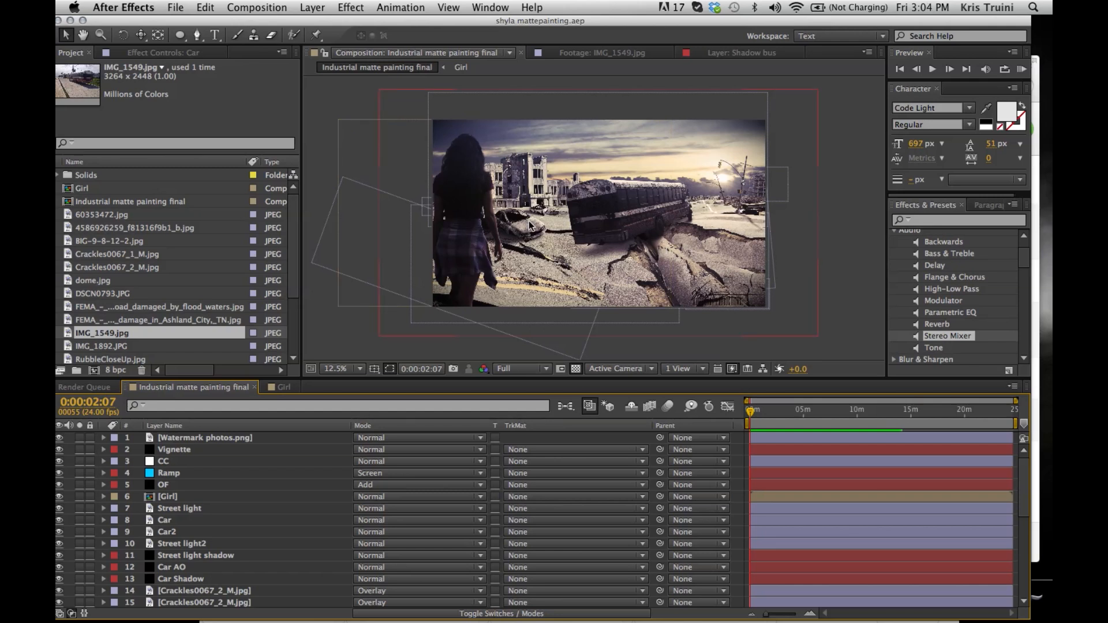
mouse_move(737, 191)
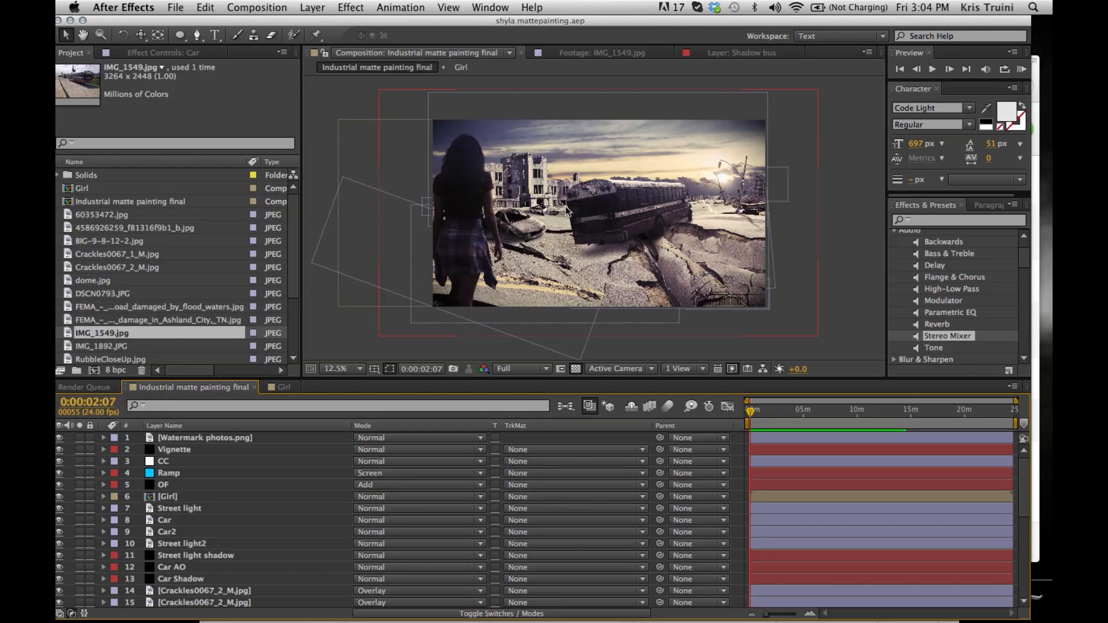
mouse_move(593, 263)
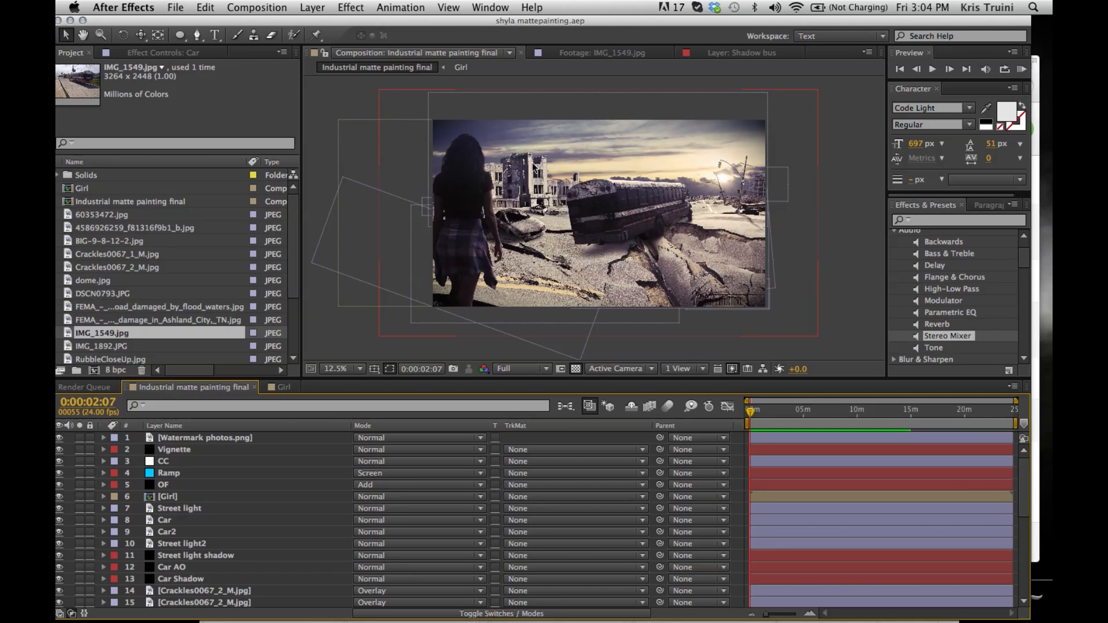
mouse_move(518, 169)
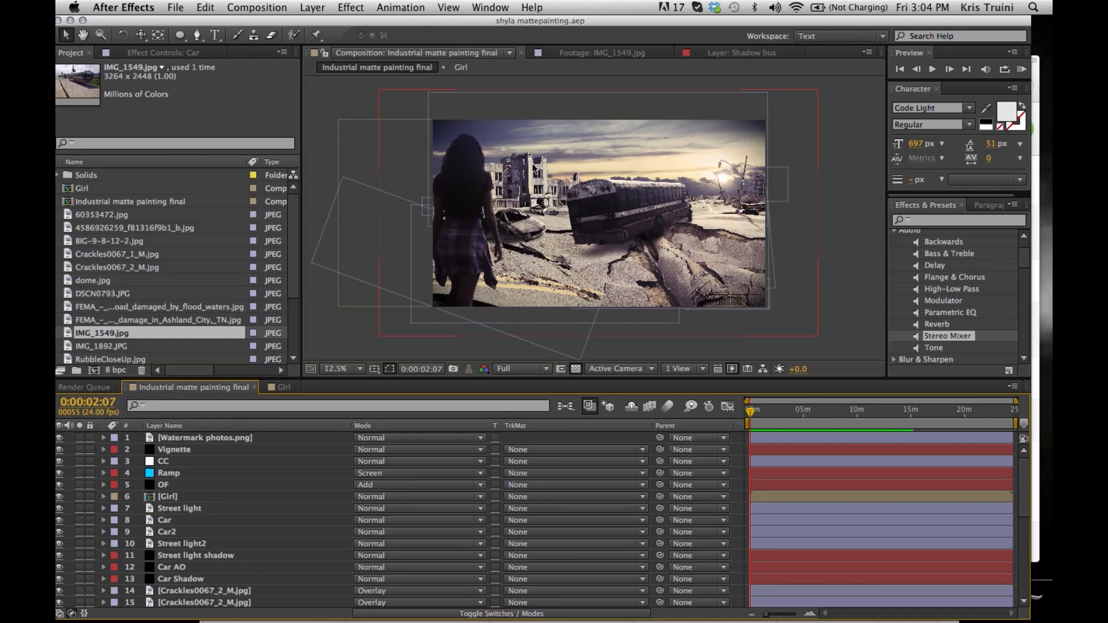
mouse_move(550, 169)
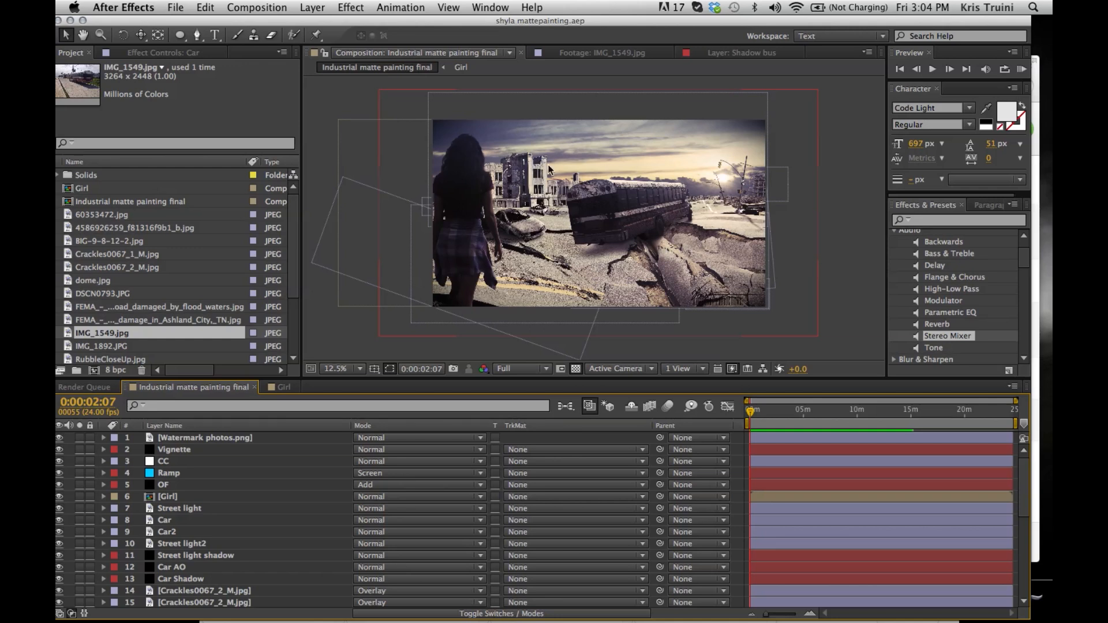
mouse_move(643, 153)
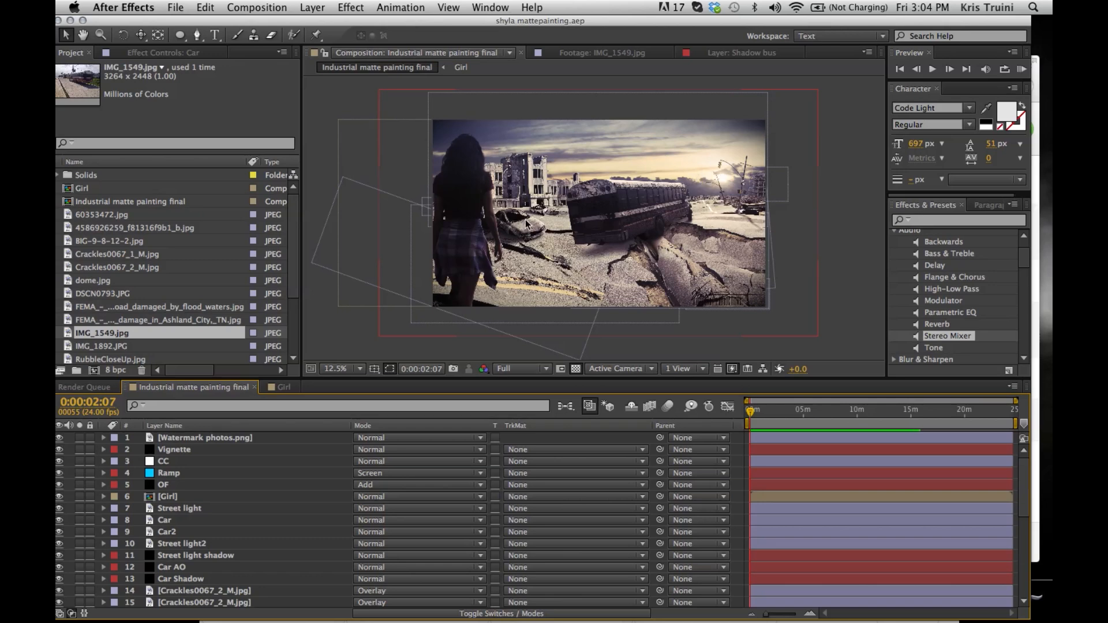
click(352, 368)
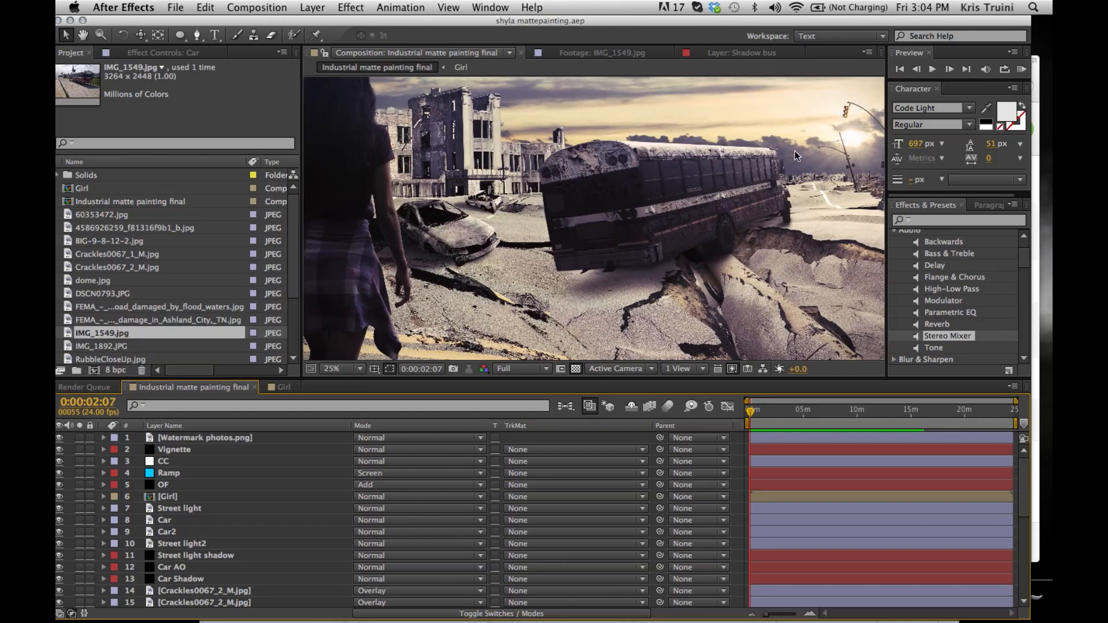
mouse_move(458, 210)
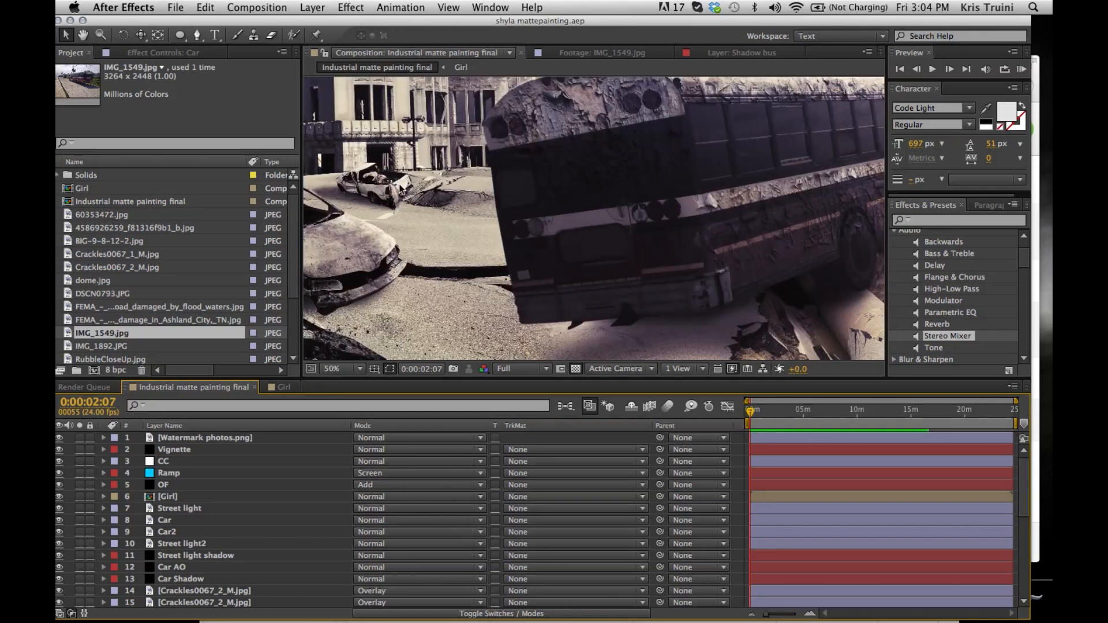
click(331, 368)
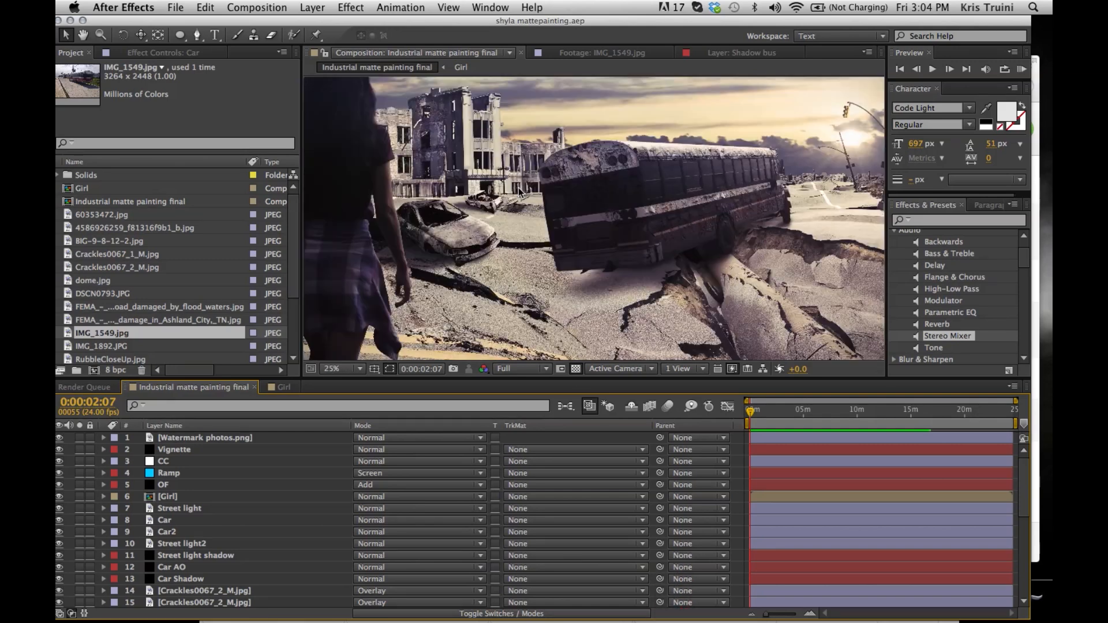
mouse_move(739, 238)
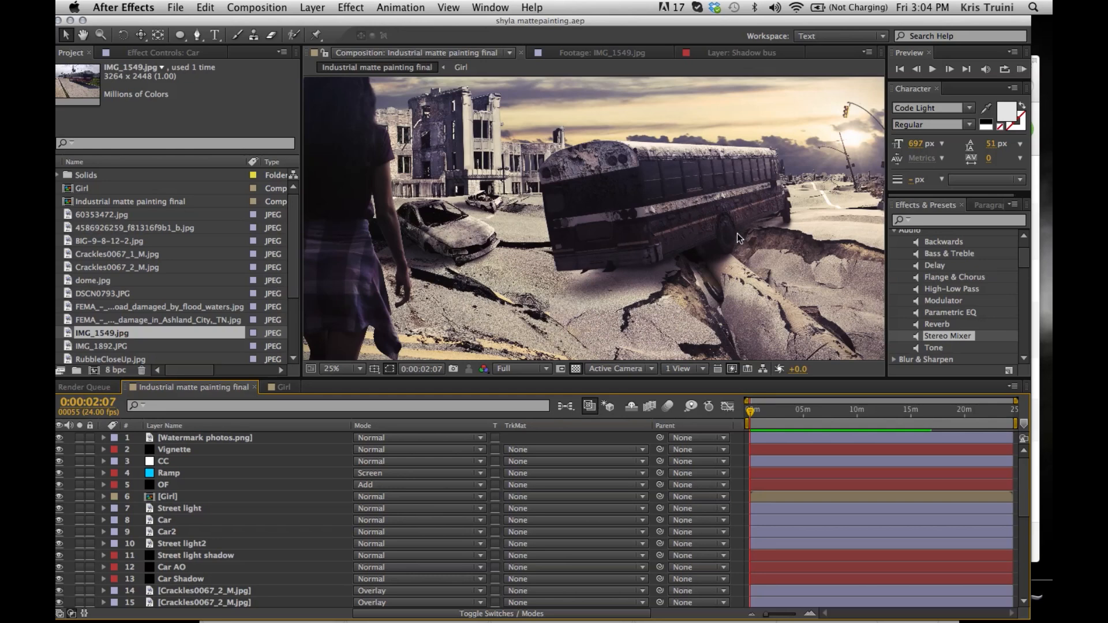
mouse_move(394, 240)
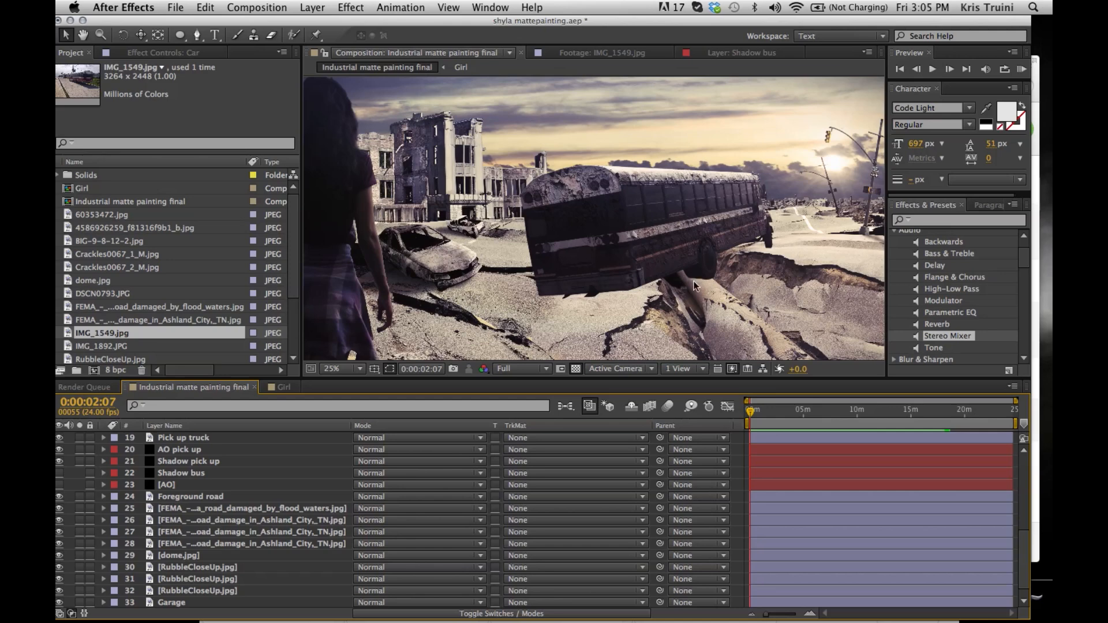
mouse_move(706, 274)
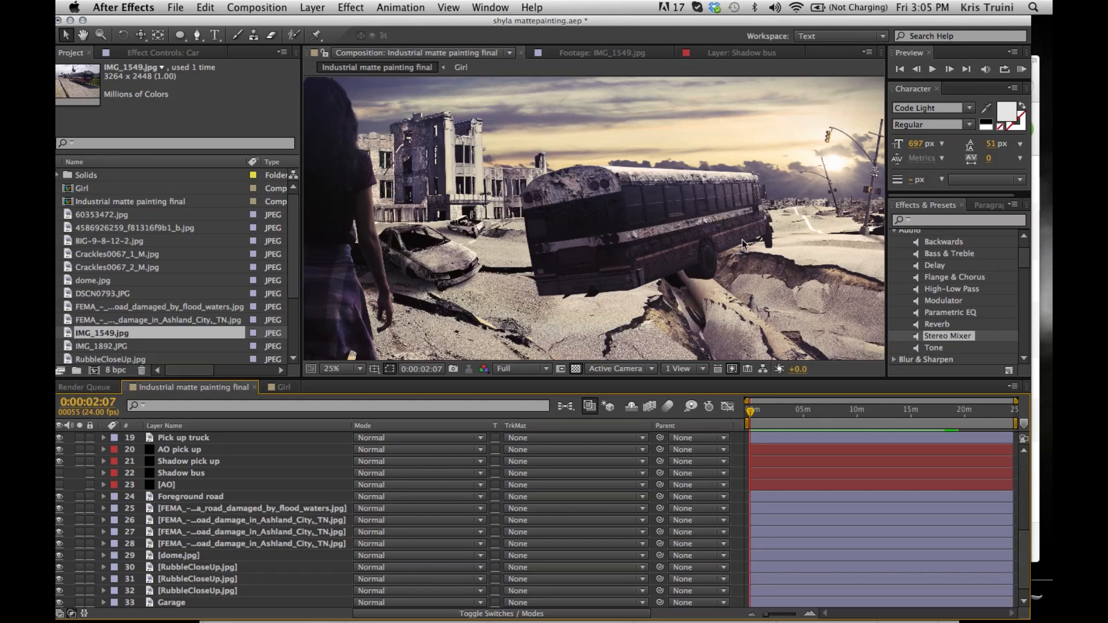
mouse_move(592, 296)
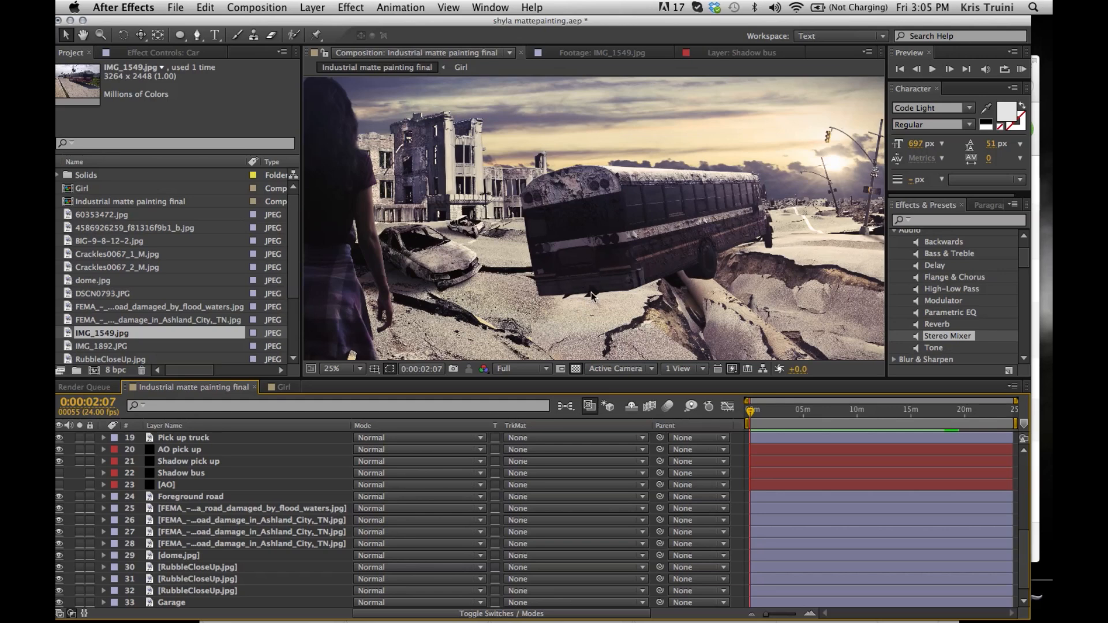
mouse_move(561, 310)
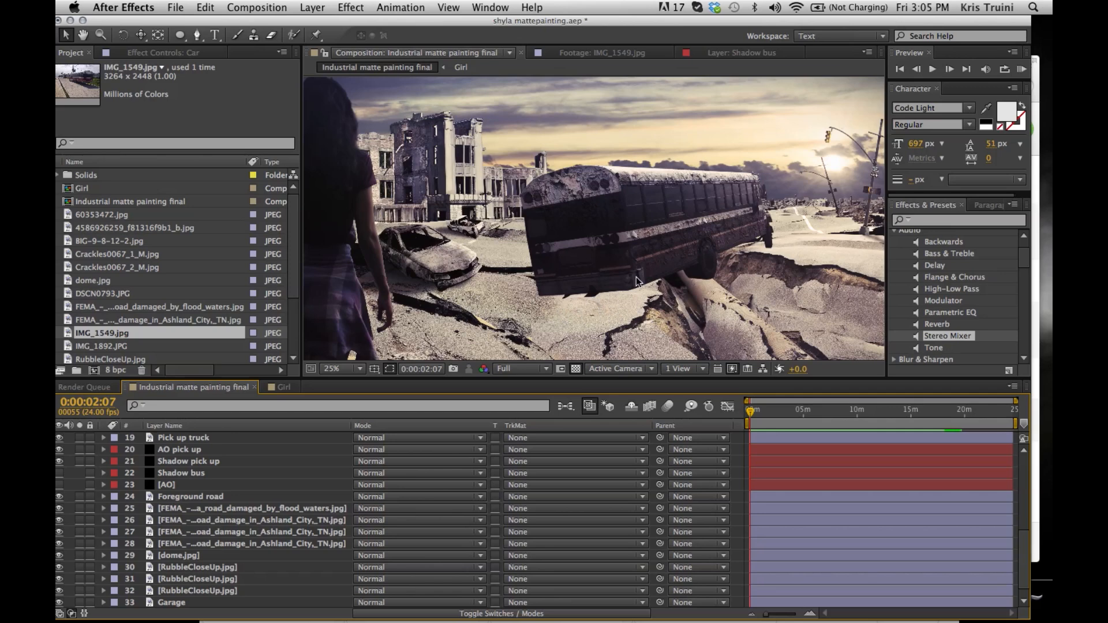
mouse_move(62, 486)
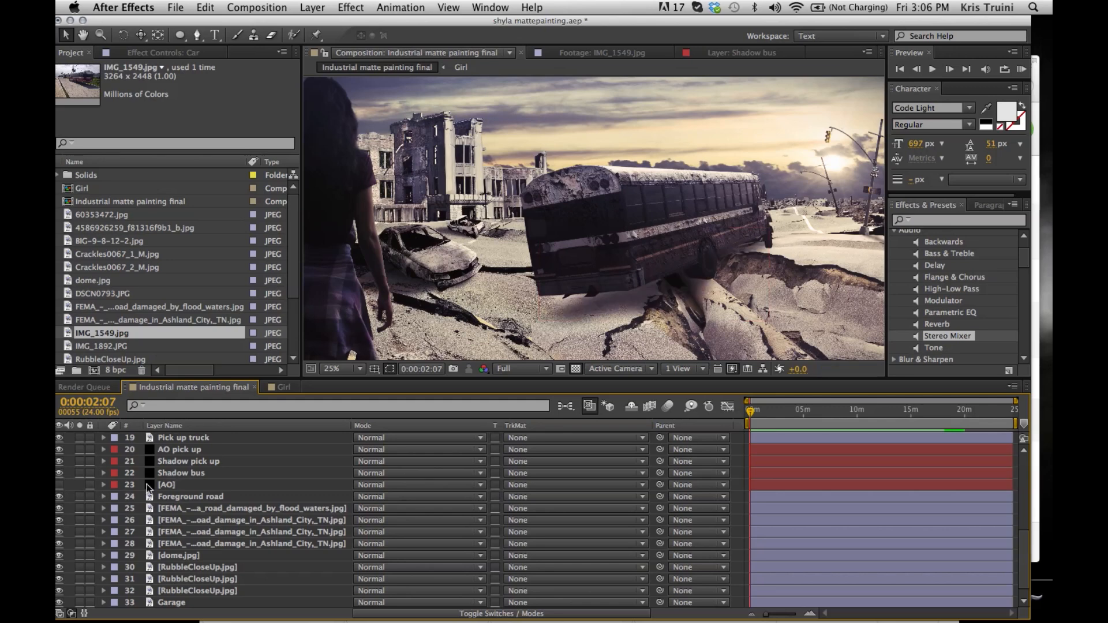
Select the Shadow bus layer to reveal its mask beneath the wrecked bus.
click(180, 473)
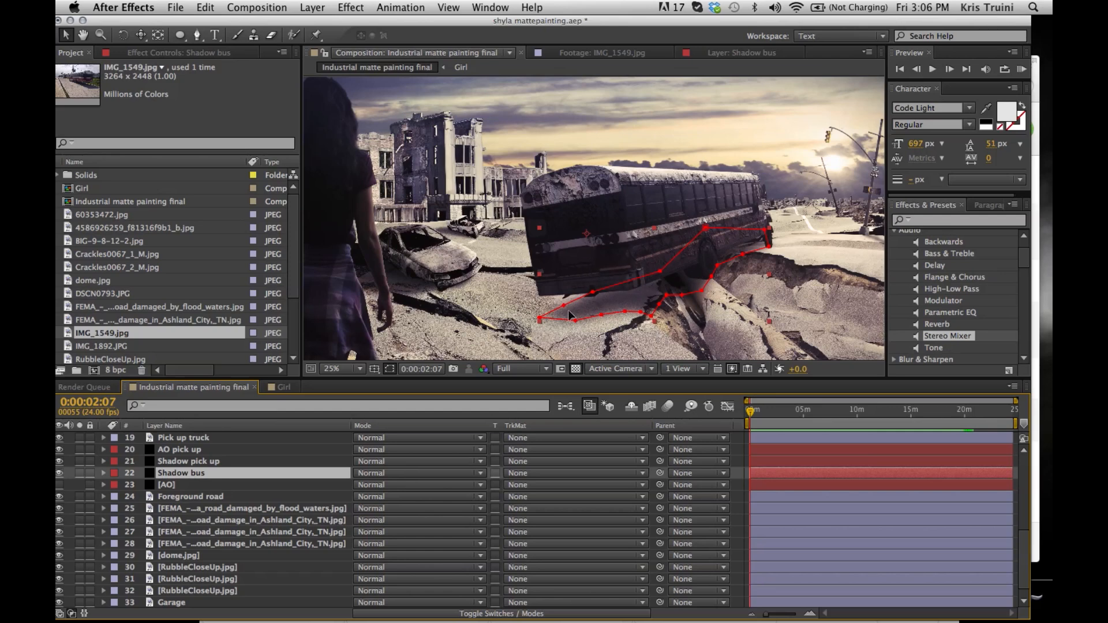
mouse_move(633, 319)
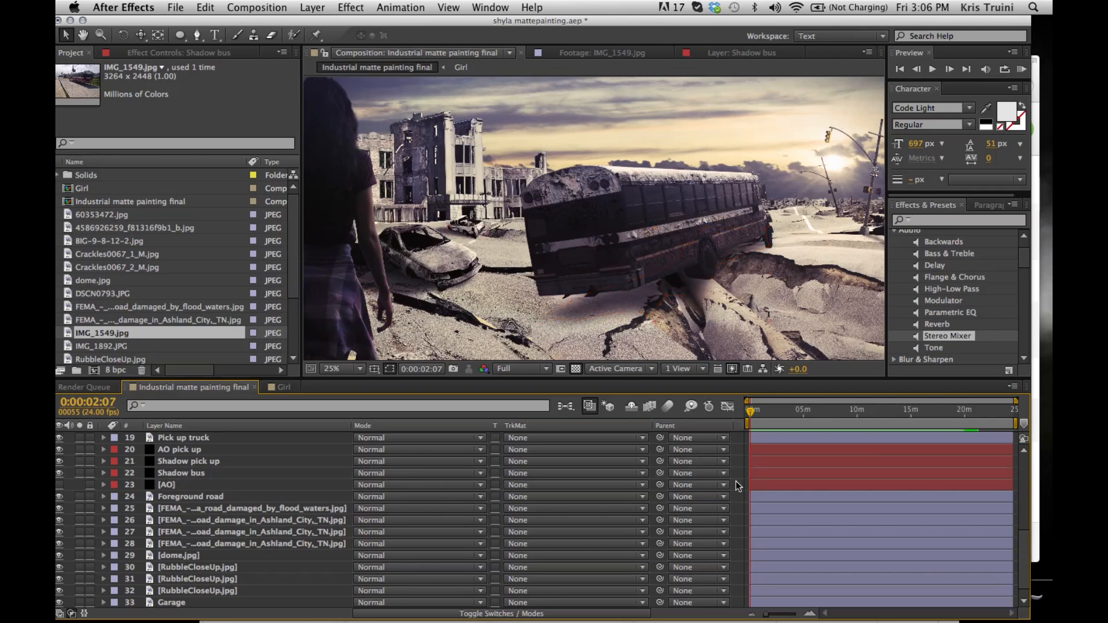
mouse_move(709, 289)
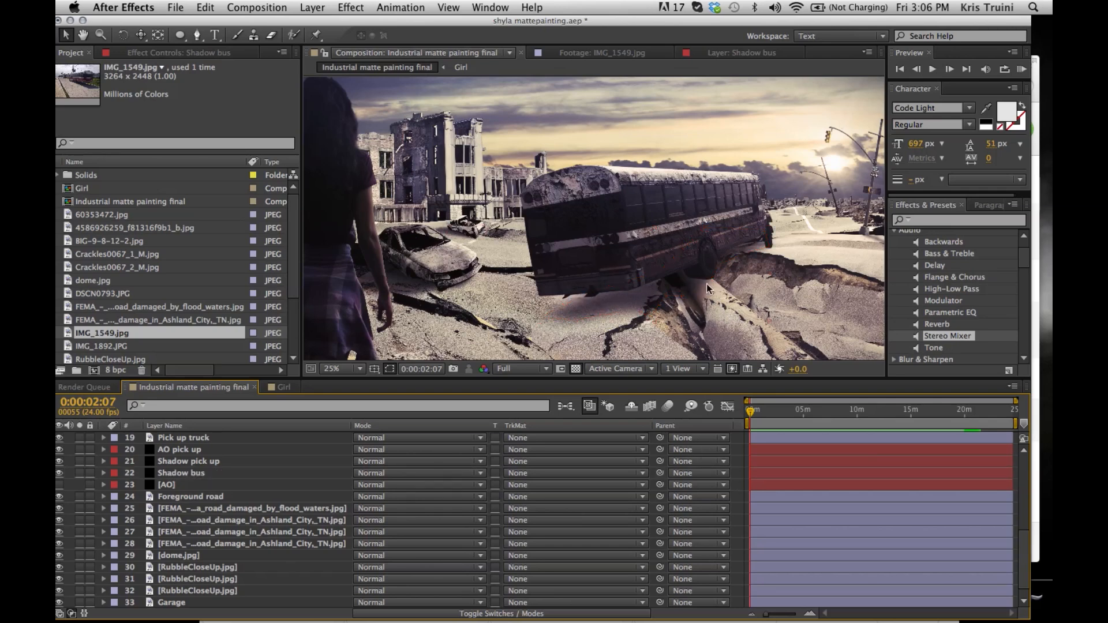
mouse_move(707, 286)
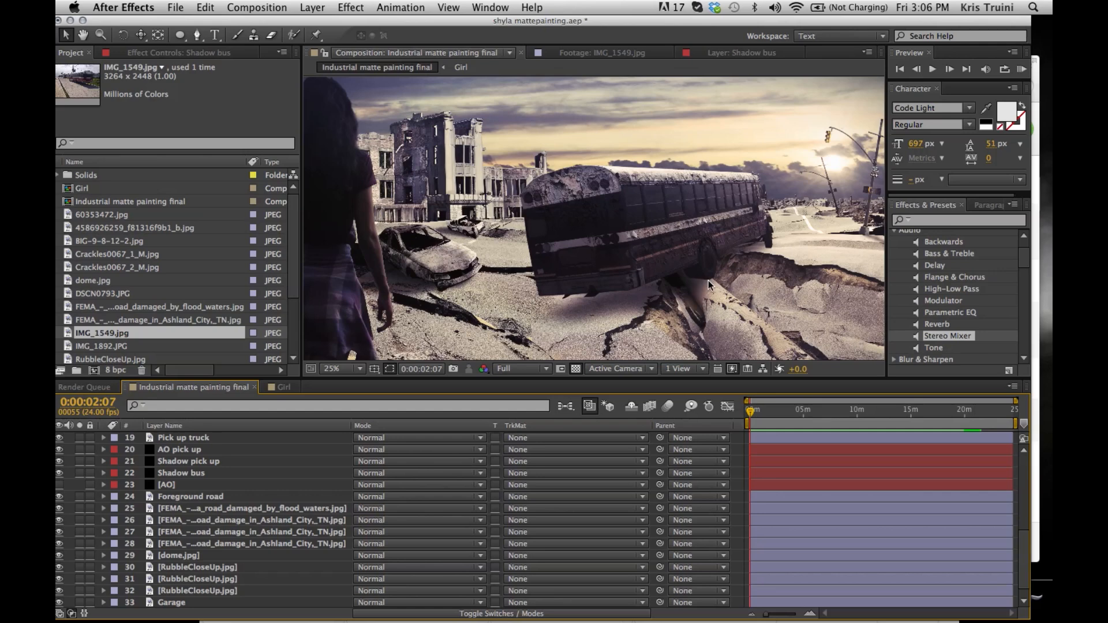
mouse_move(699, 281)
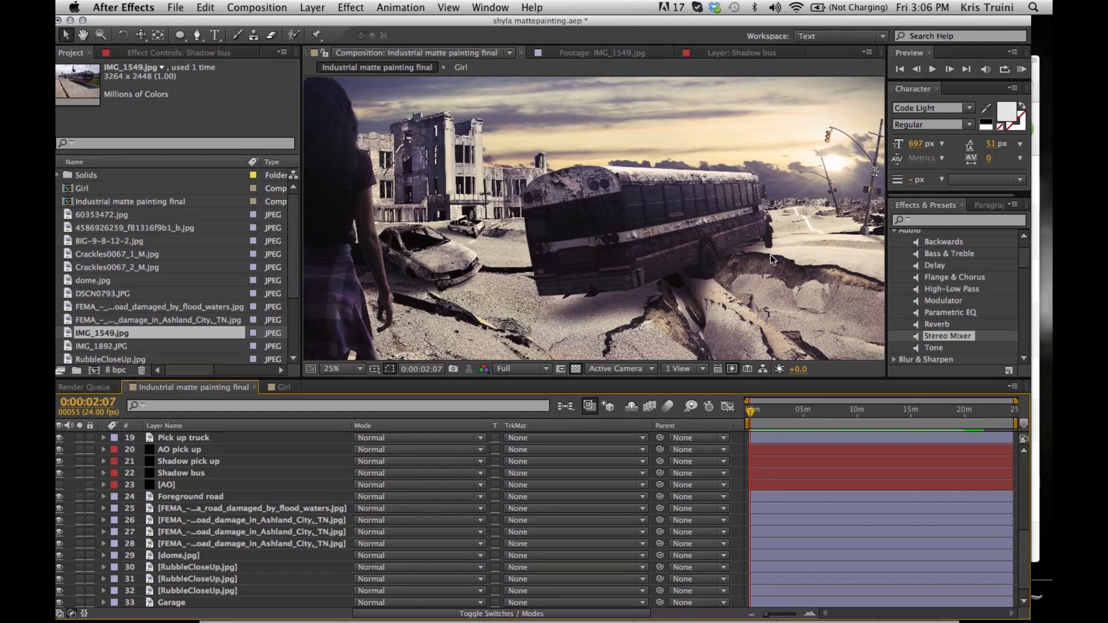
mouse_move(766, 256)
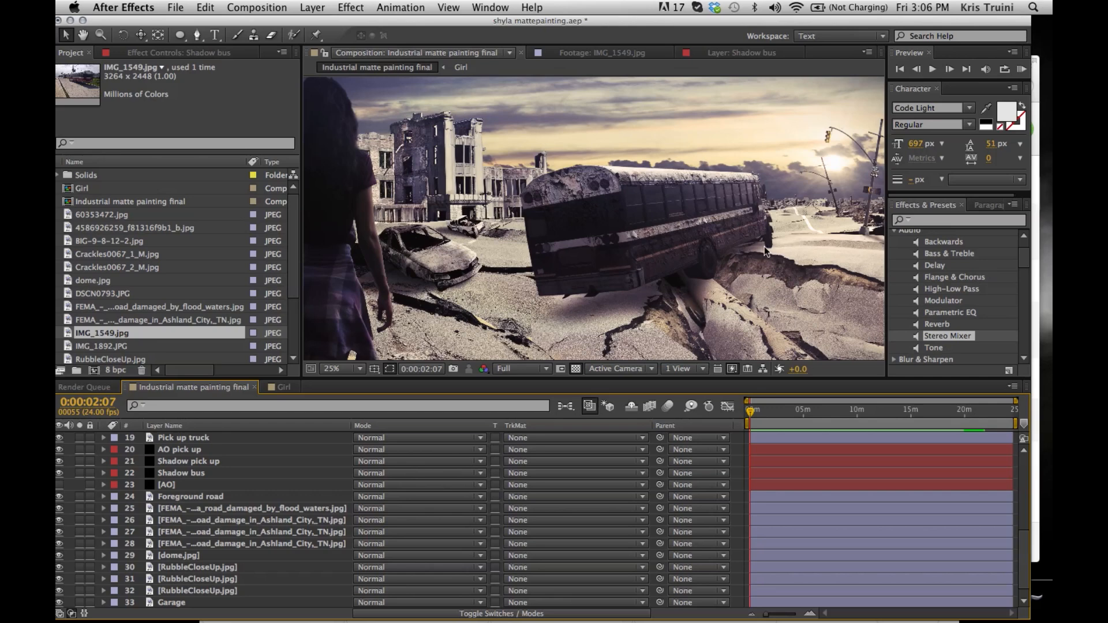
mouse_move(62, 488)
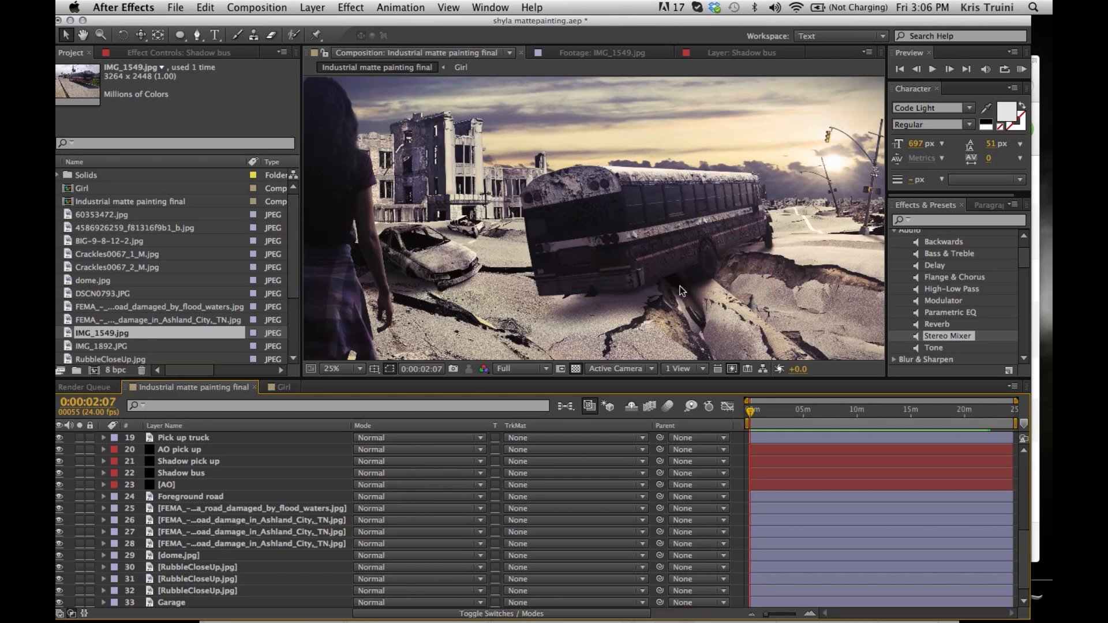
mouse_move(656, 246)
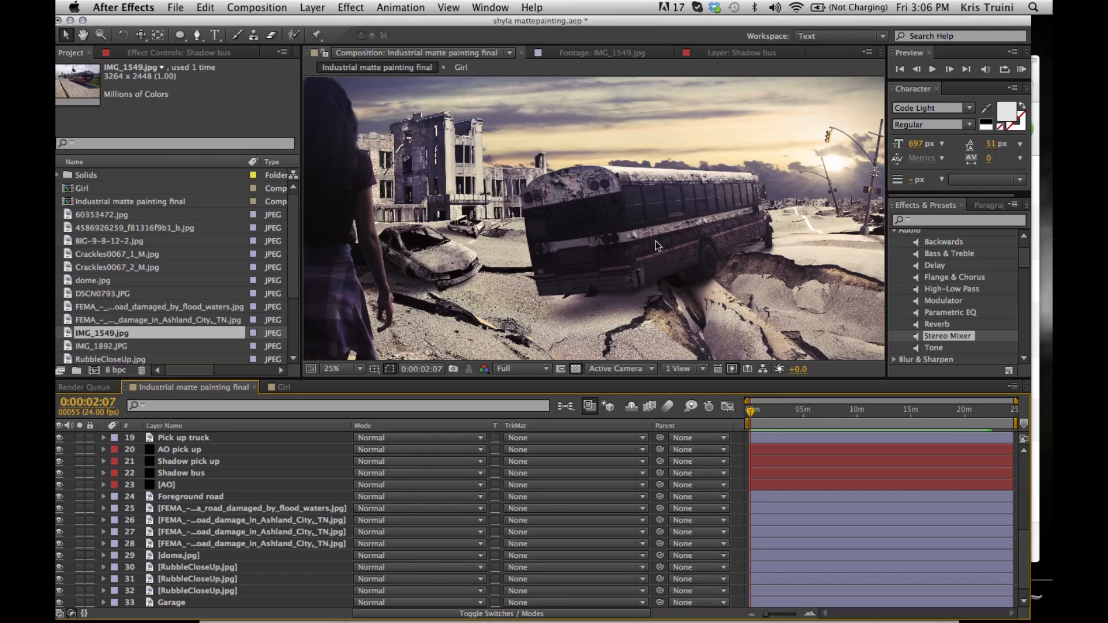
Select the AO layer, then zoom the viewer to 50% on the white foreground car.
click(167, 485)
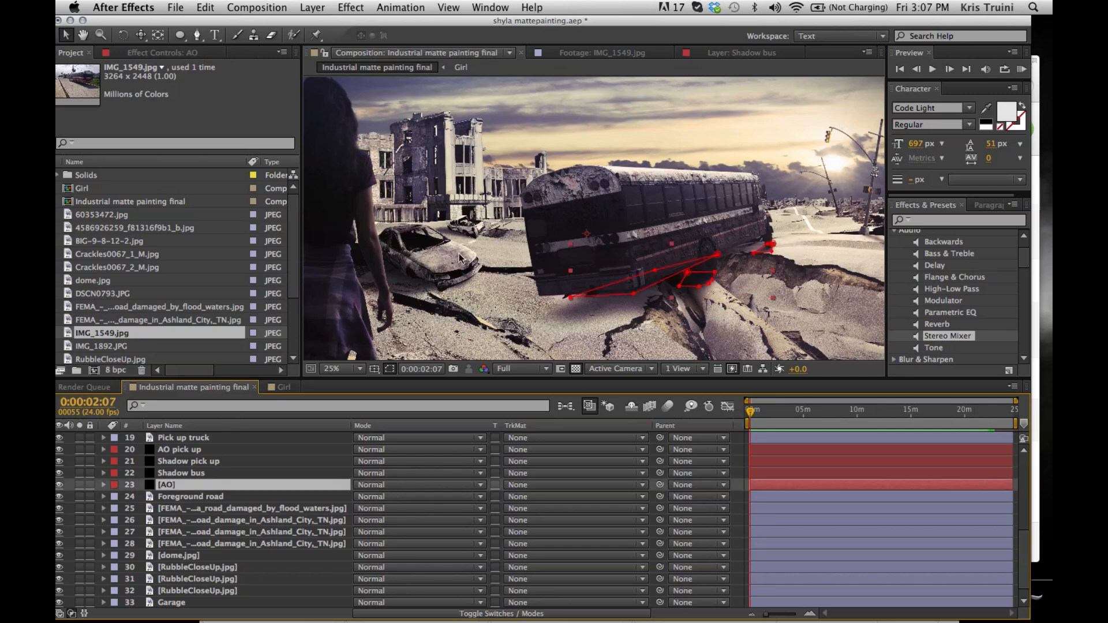
mouse_move(706, 273)
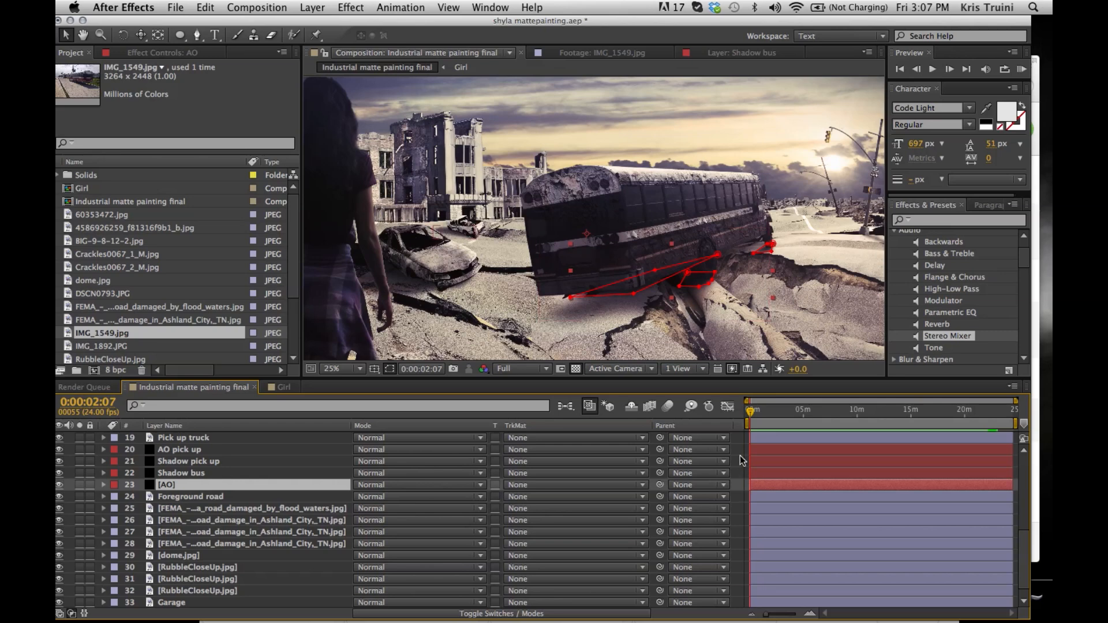
mouse_move(707, 317)
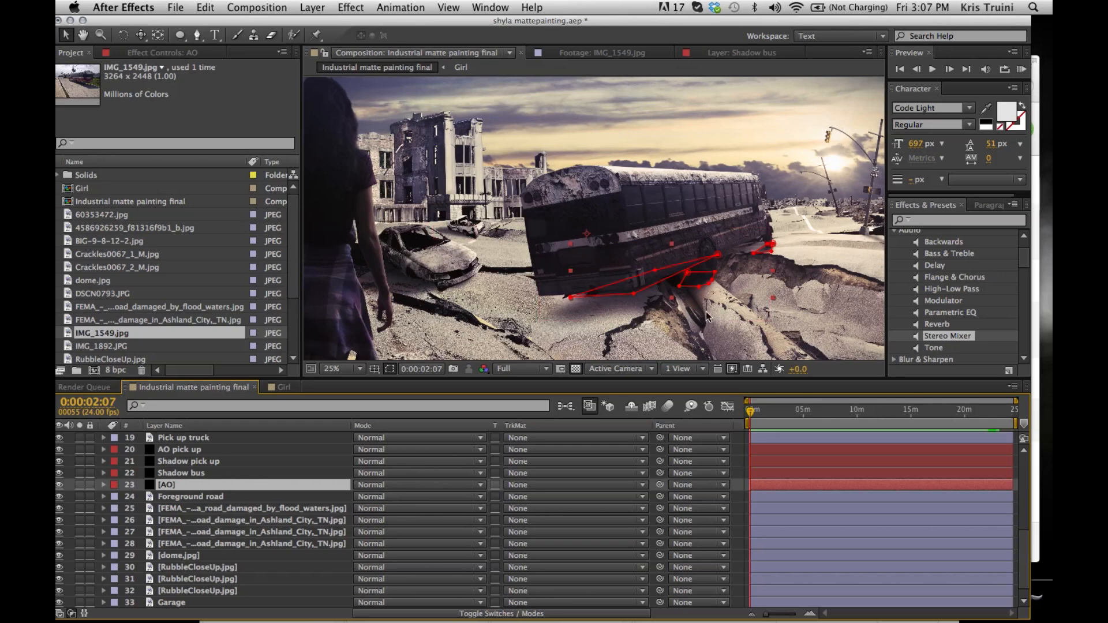
mouse_move(691, 297)
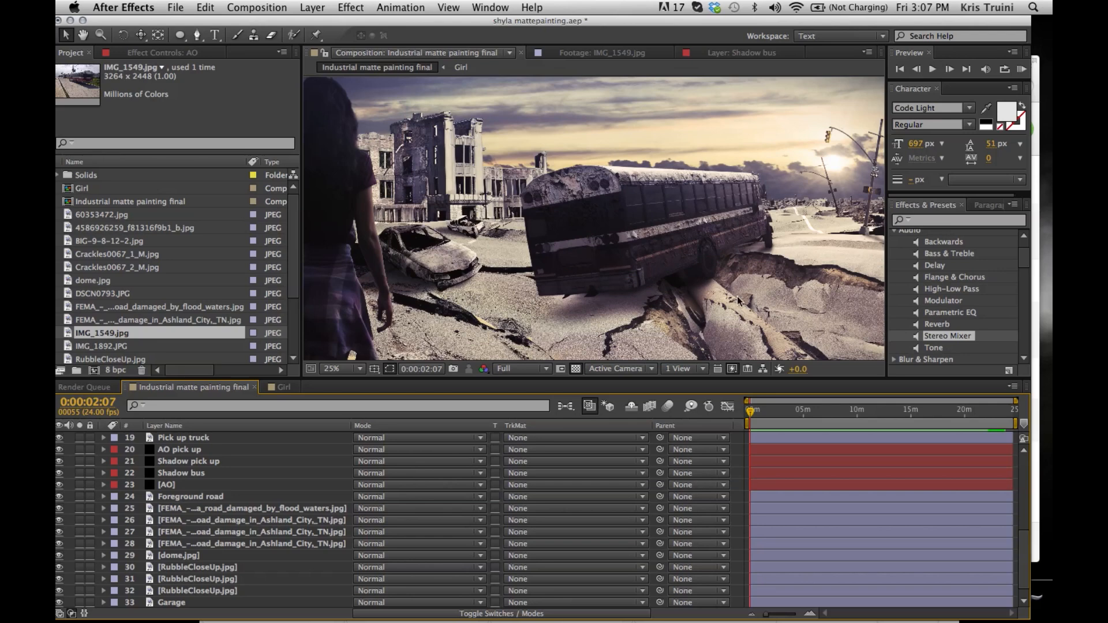
mouse_move(428, 302)
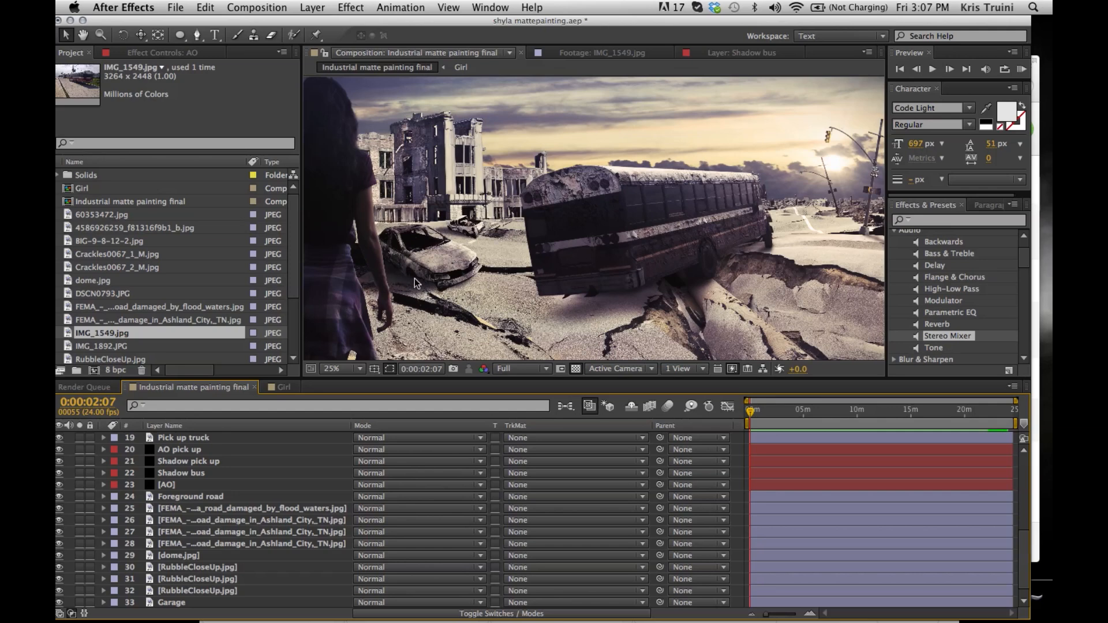
mouse_move(408, 293)
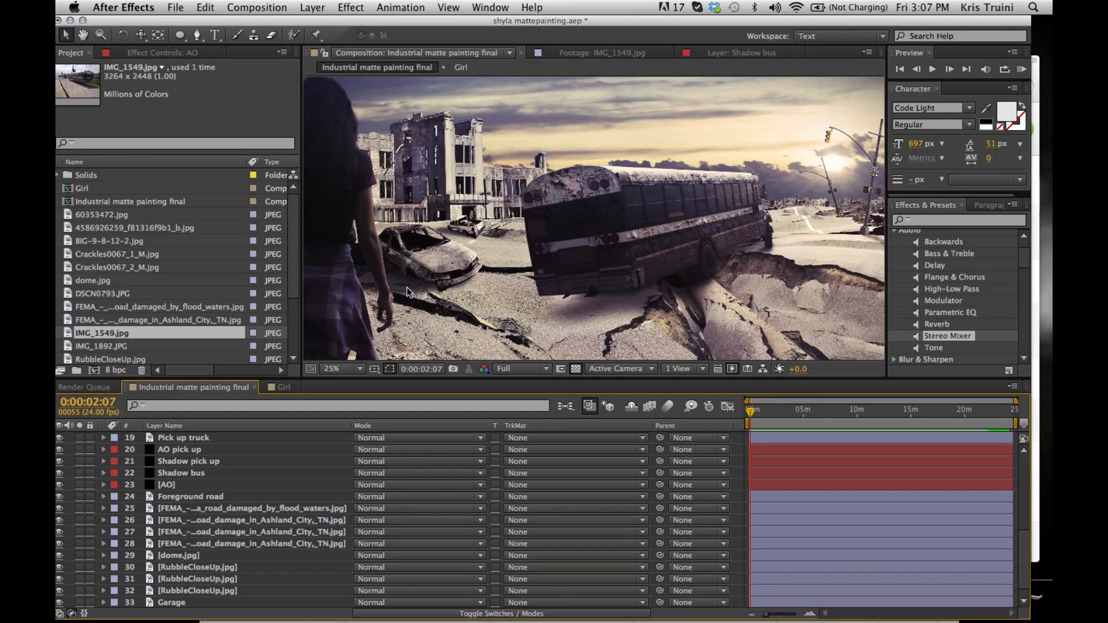
mouse_move(451, 293)
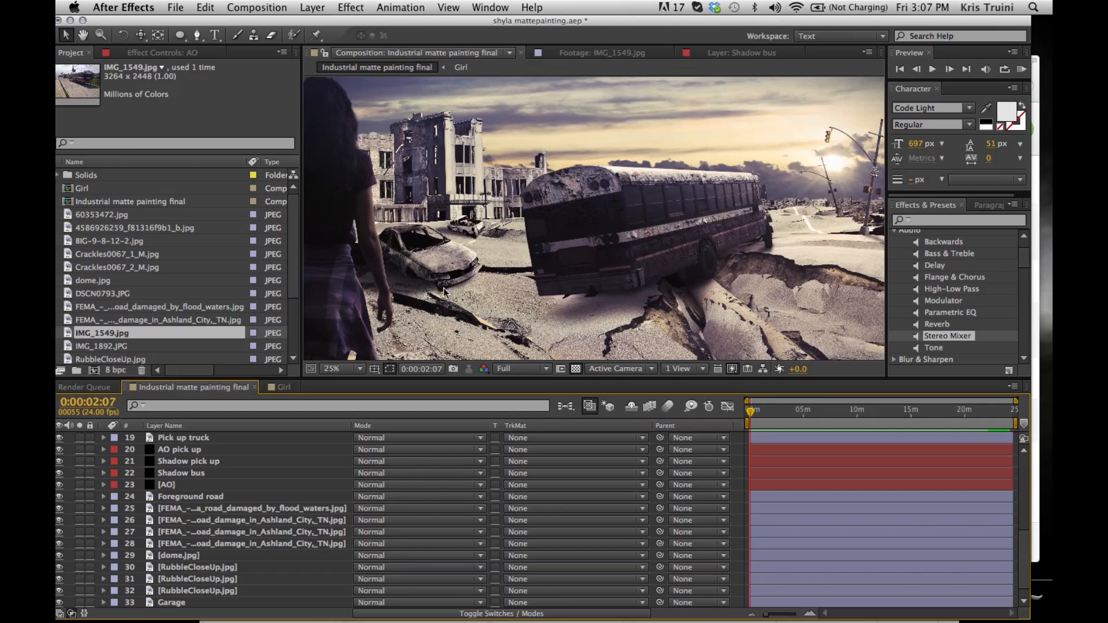
mouse_move(399, 290)
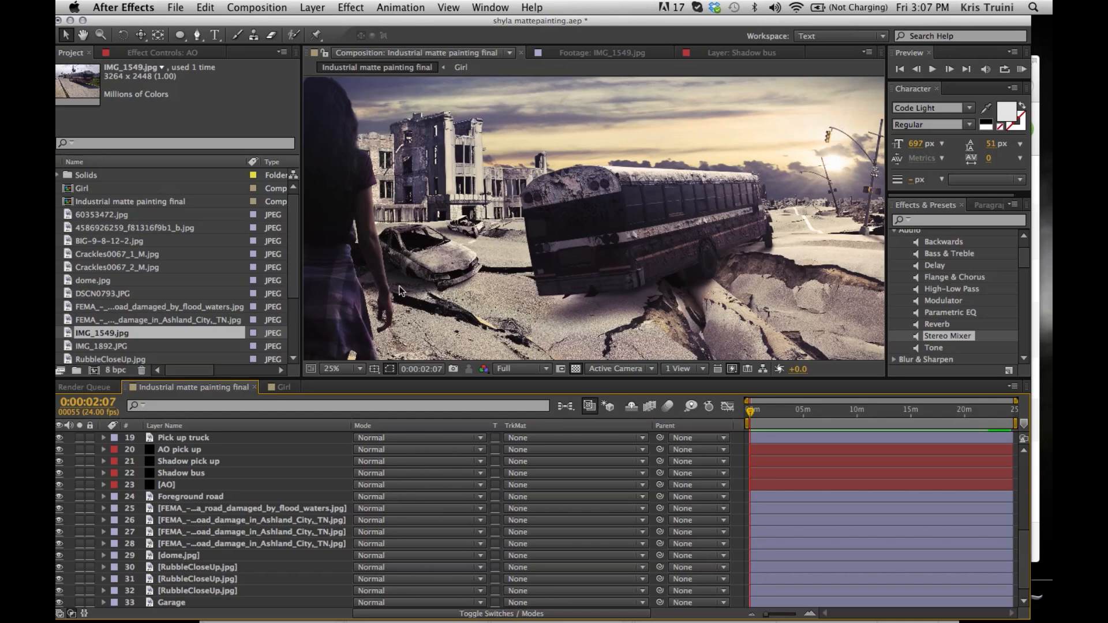
mouse_move(385, 281)
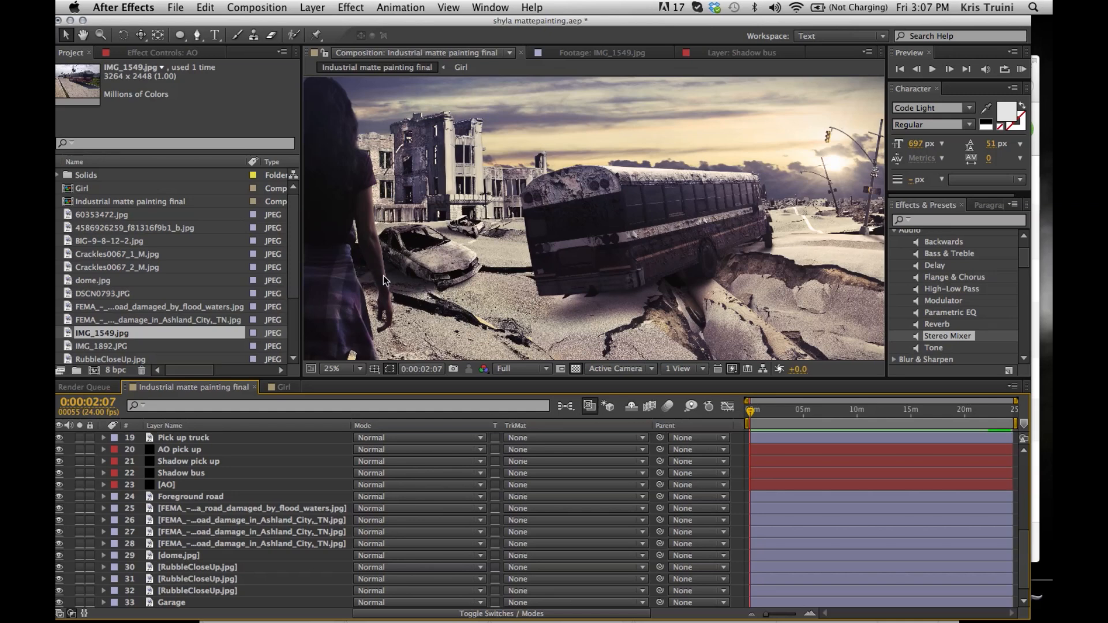
mouse_move(745, 220)
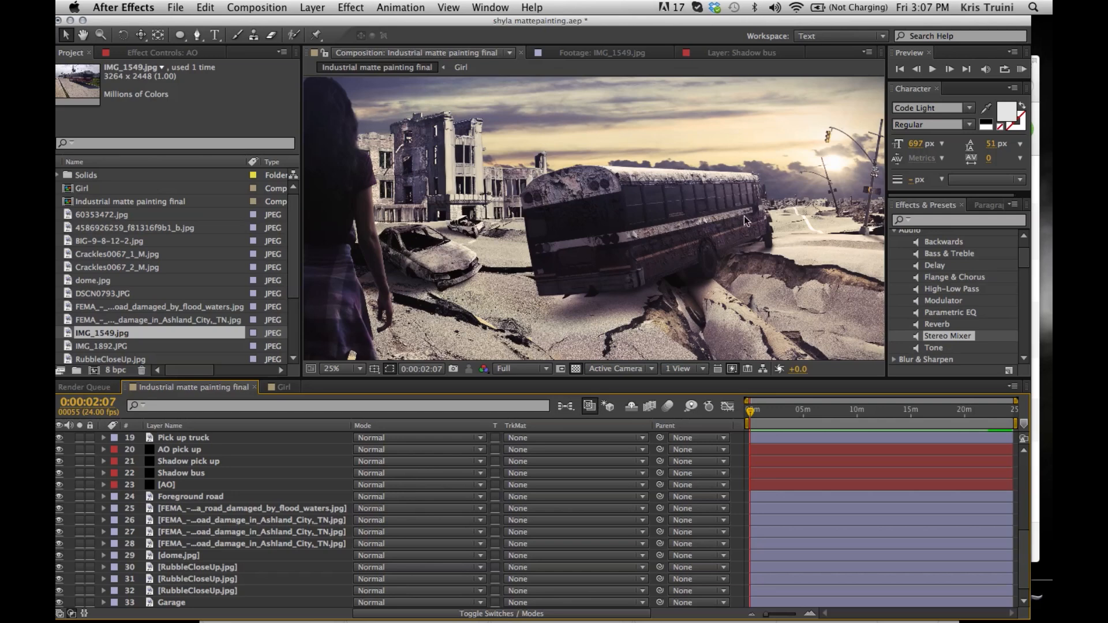
mouse_move(717, 273)
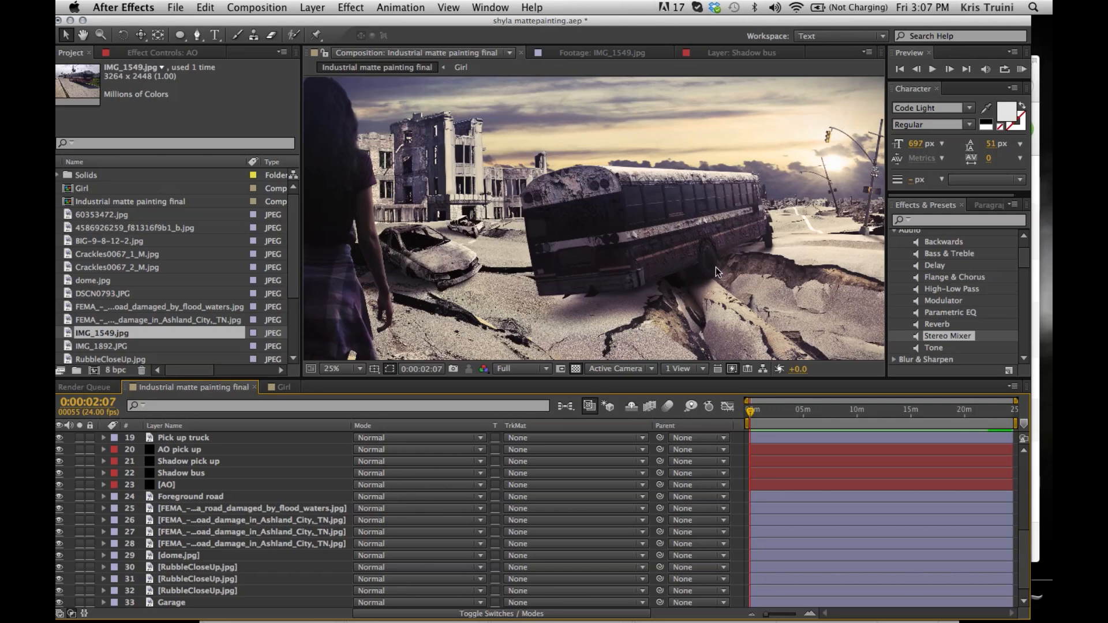
mouse_move(468, 237)
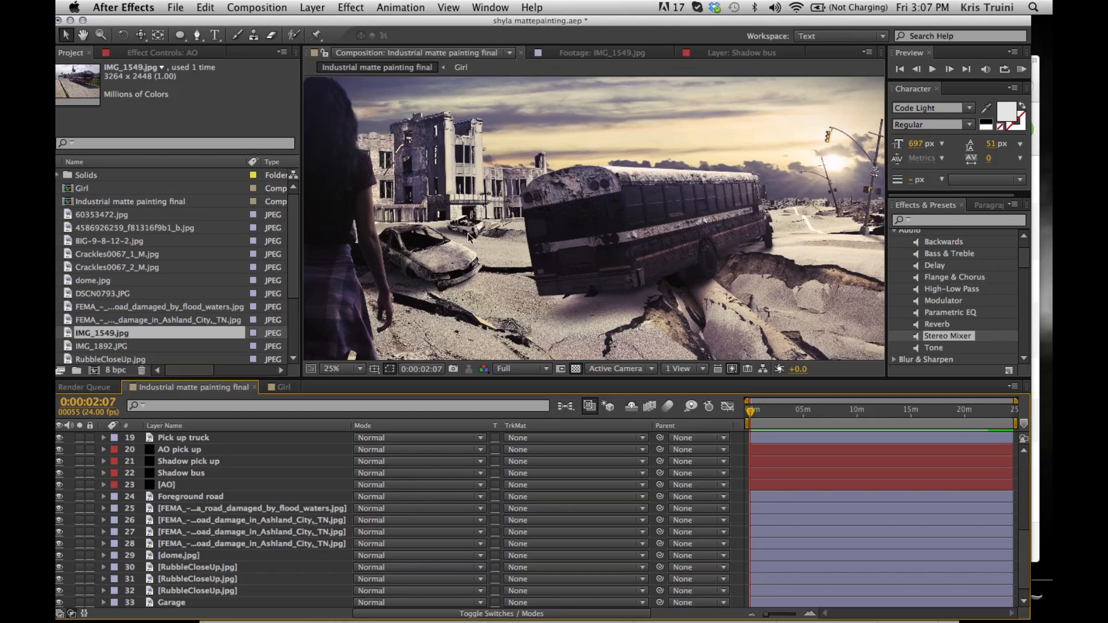
mouse_move(859, 239)
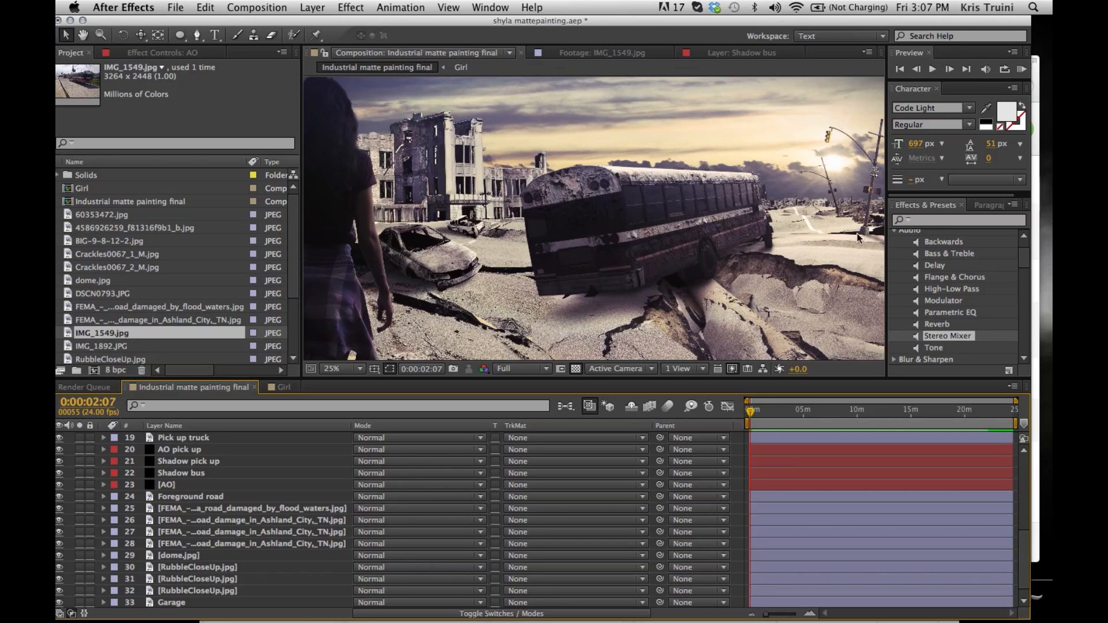
mouse_move(708, 261)
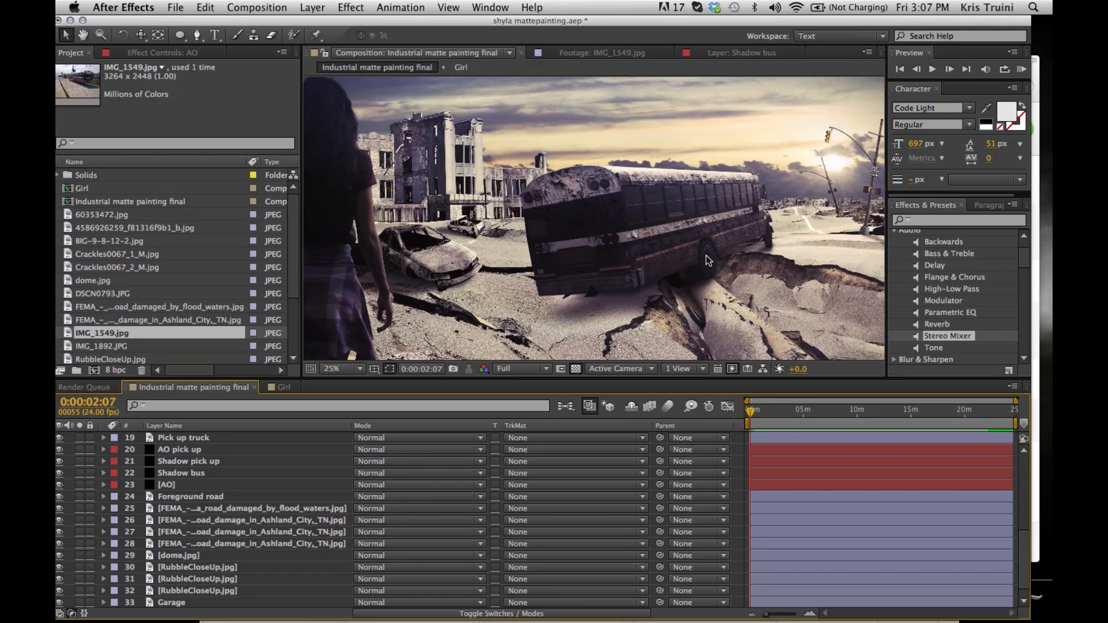
mouse_move(735, 267)
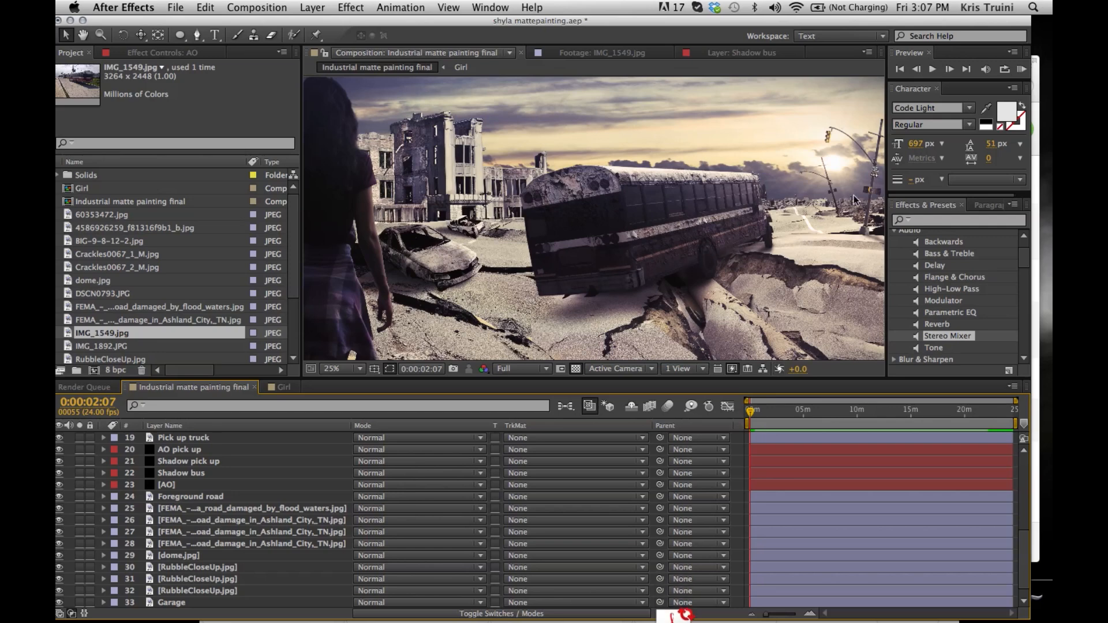
mouse_move(820, 172)
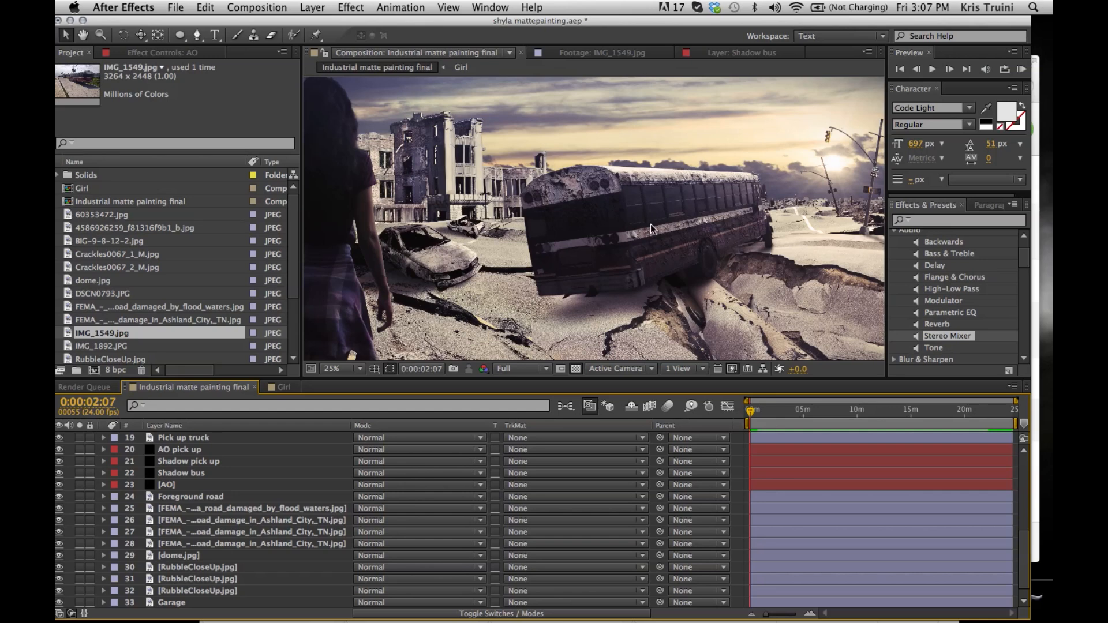
mouse_move(446, 232)
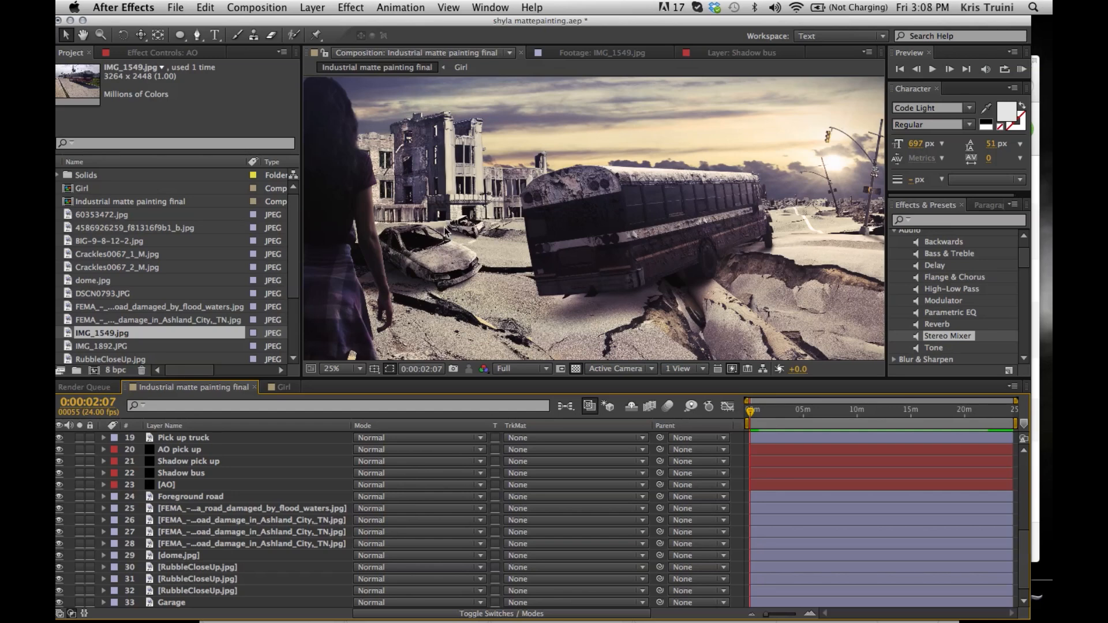
click(345, 368)
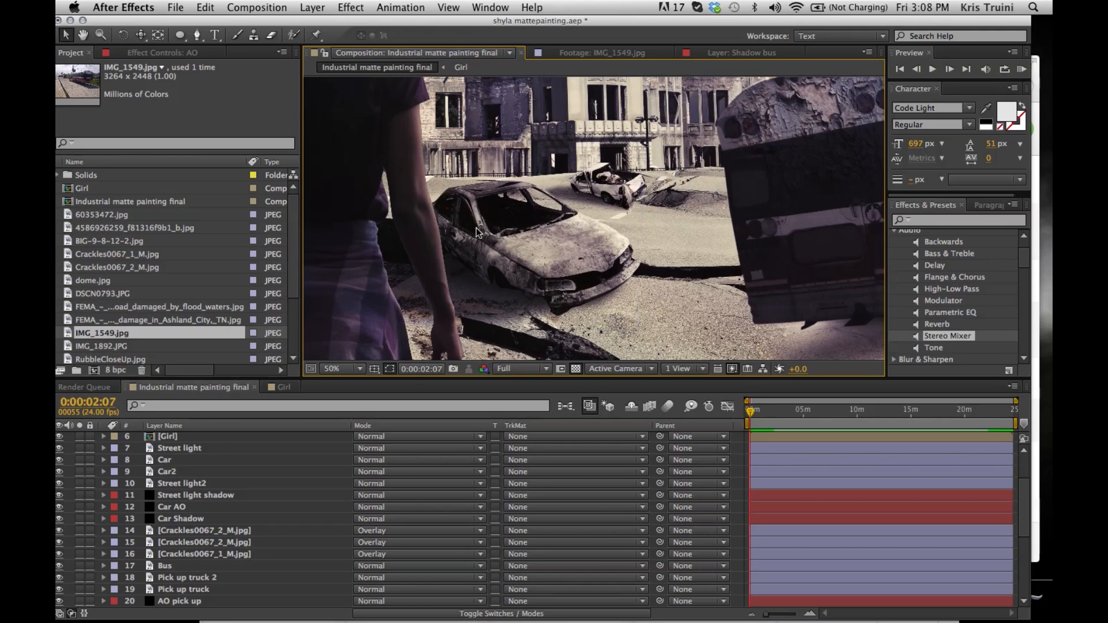
Select Car2, then the Car layer to show its Tint and Brightness & Contrast effects.
click(167, 472)
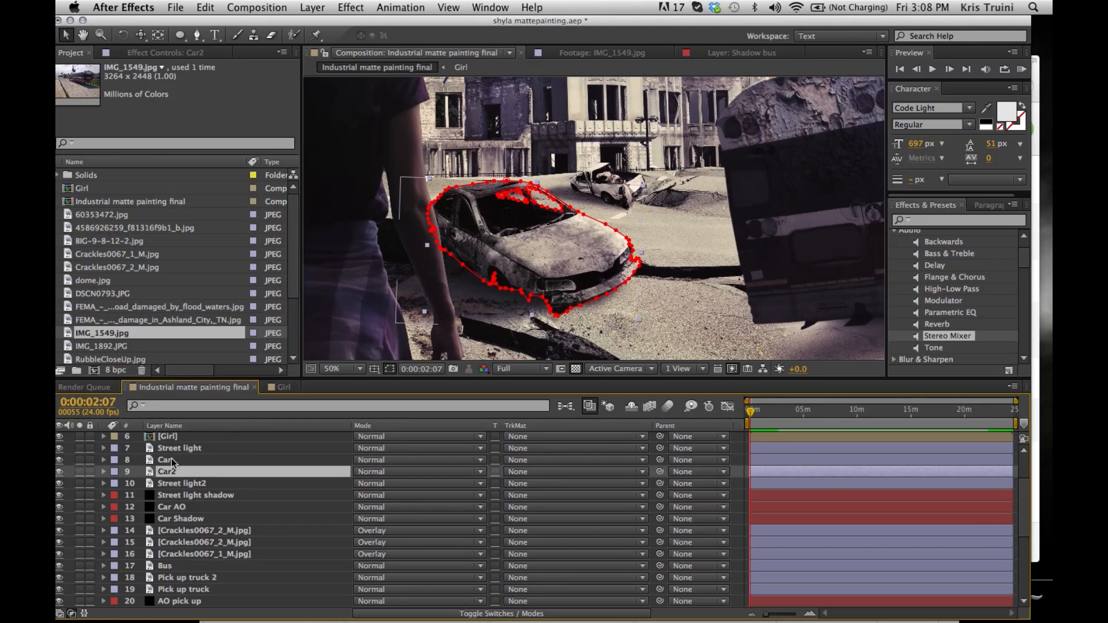
click(164, 460)
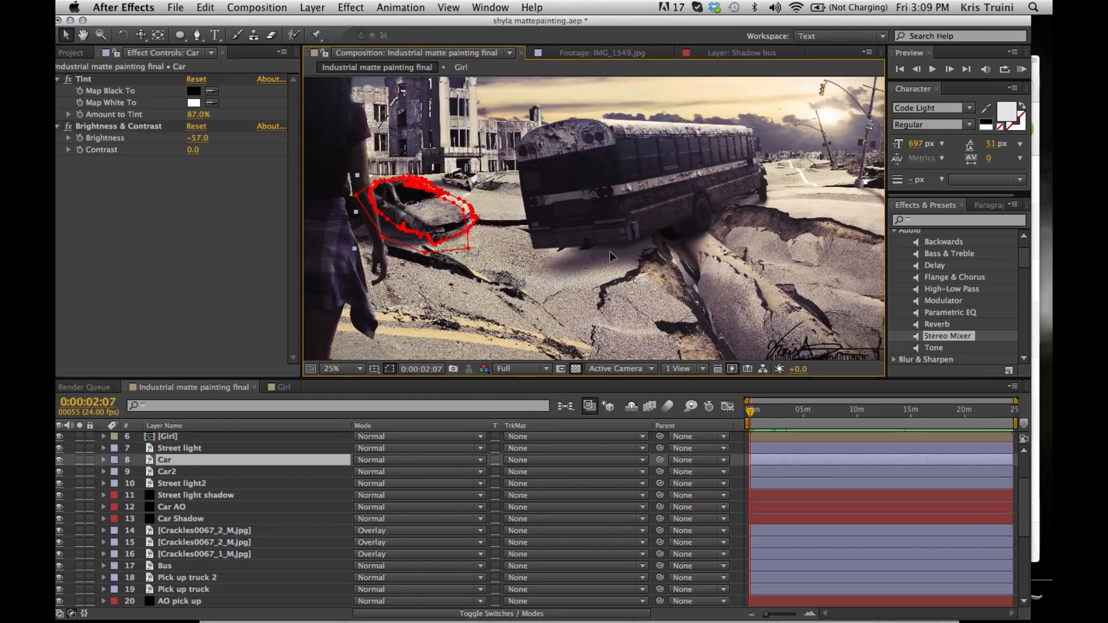
mouse_move(649, 216)
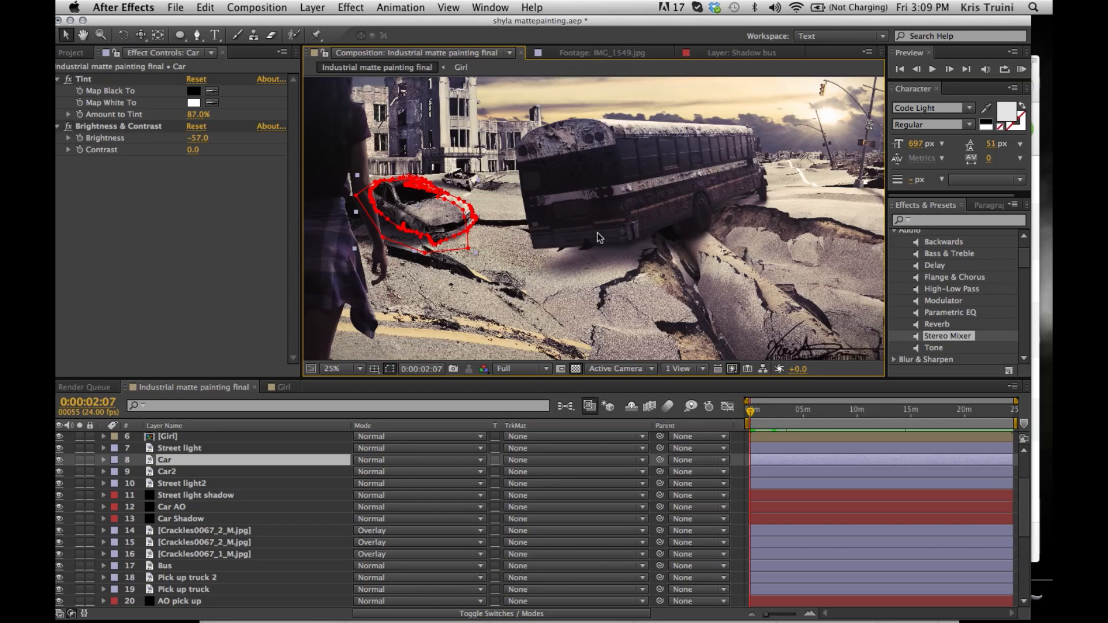
mouse_move(787, 146)
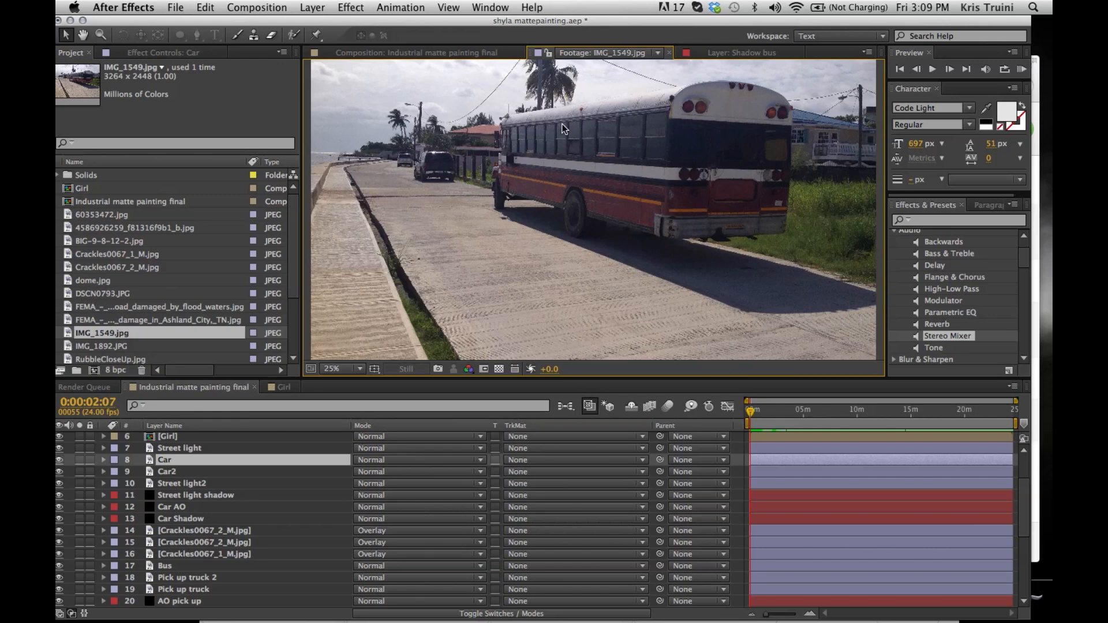
mouse_move(771, 196)
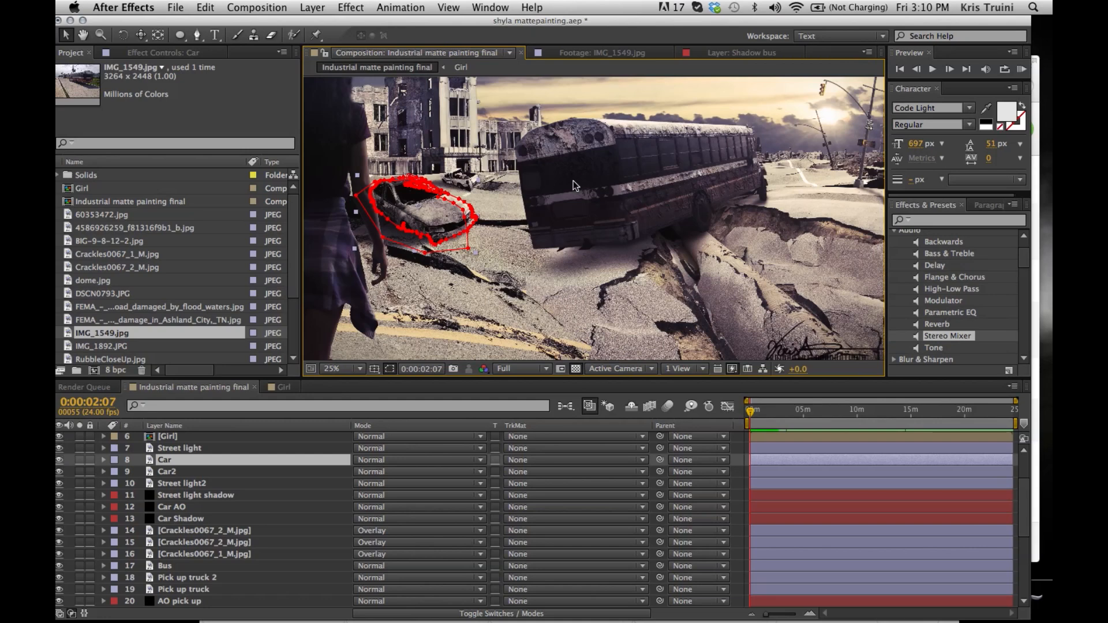
mouse_move(589, 155)
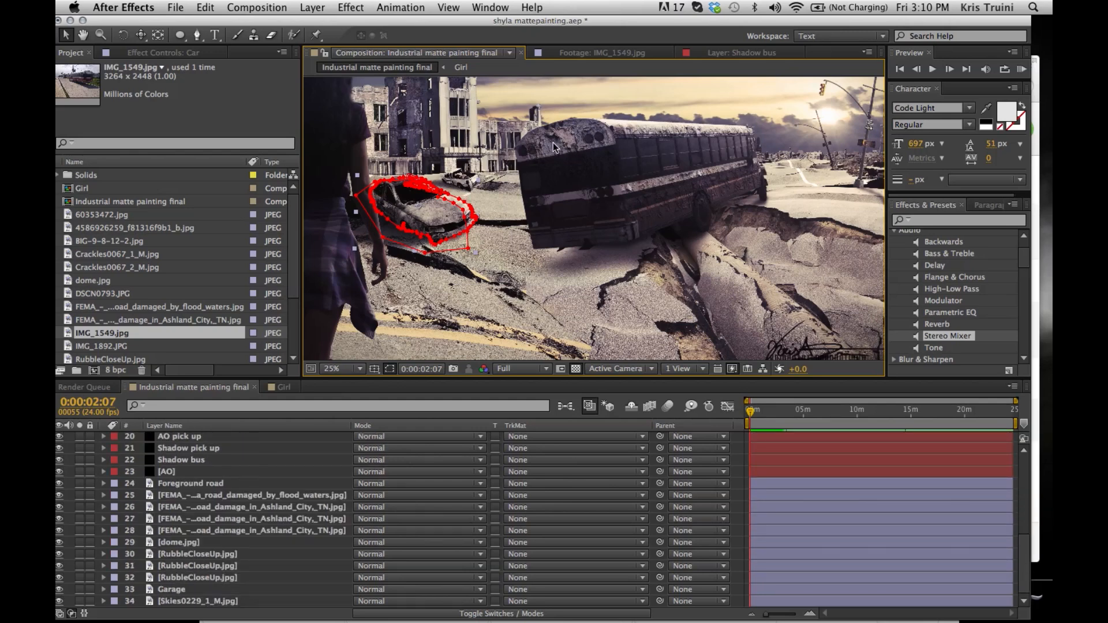
mouse_move(629, 157)
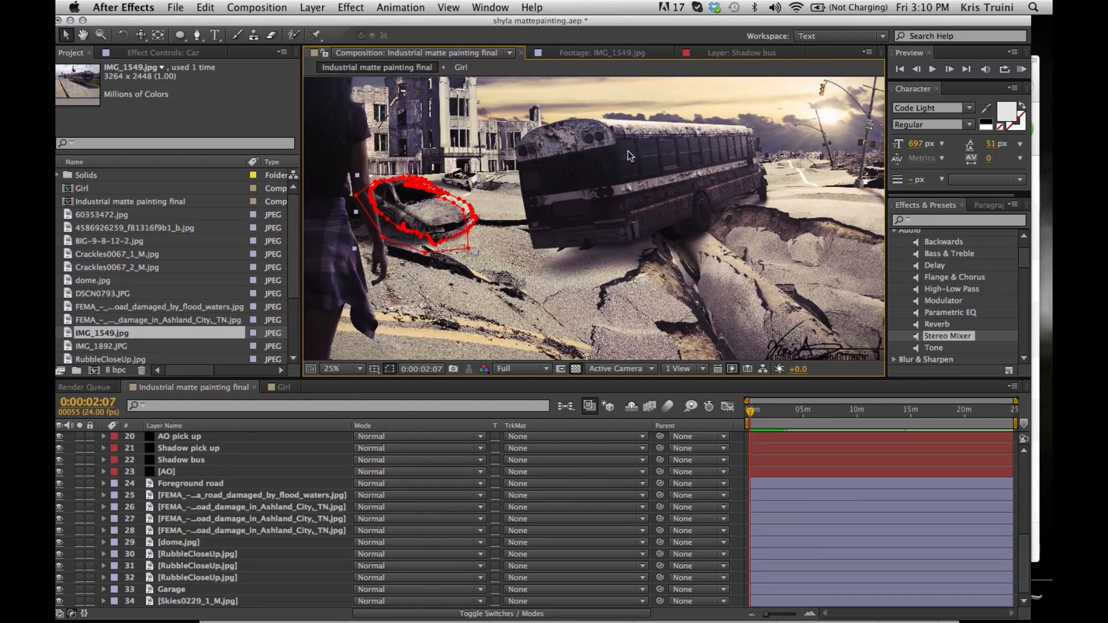
mouse_move(604, 118)
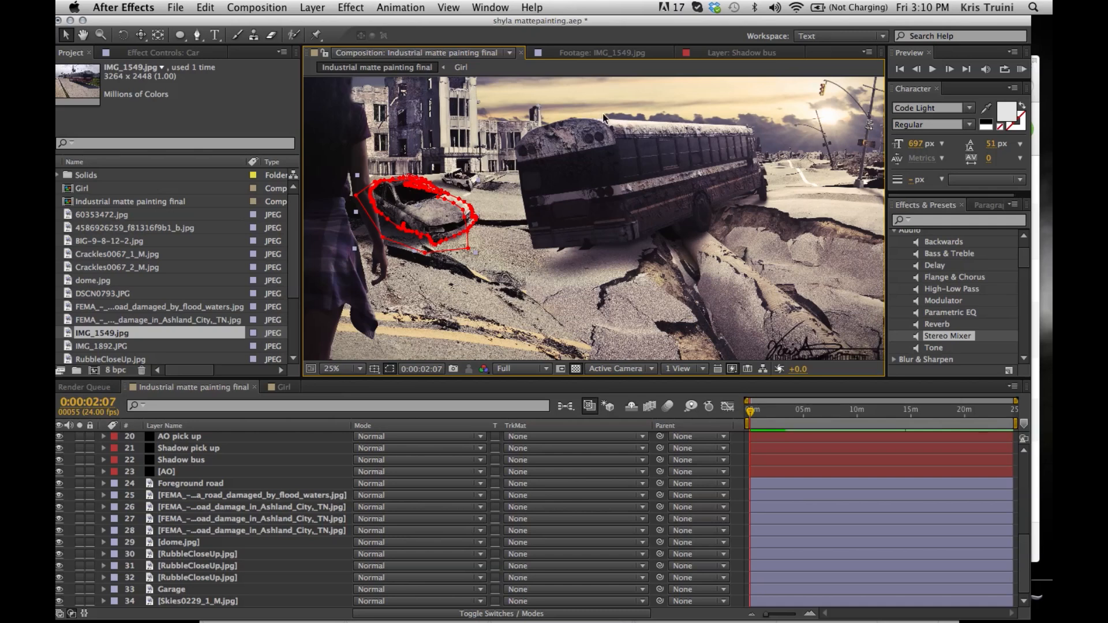
mouse_move(537, 141)
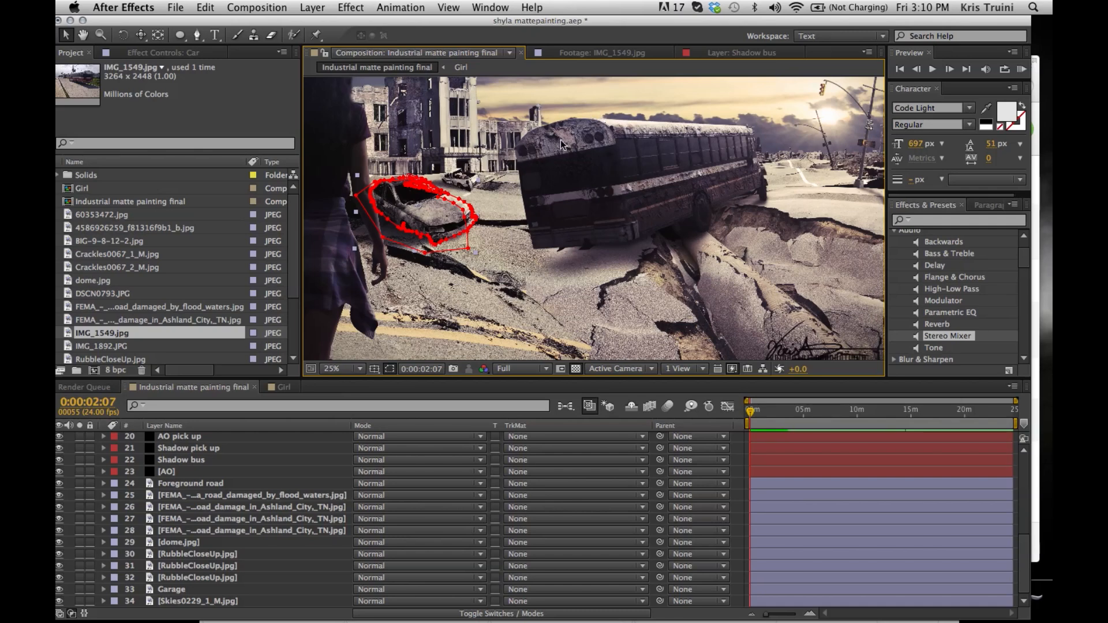
mouse_move(530, 164)
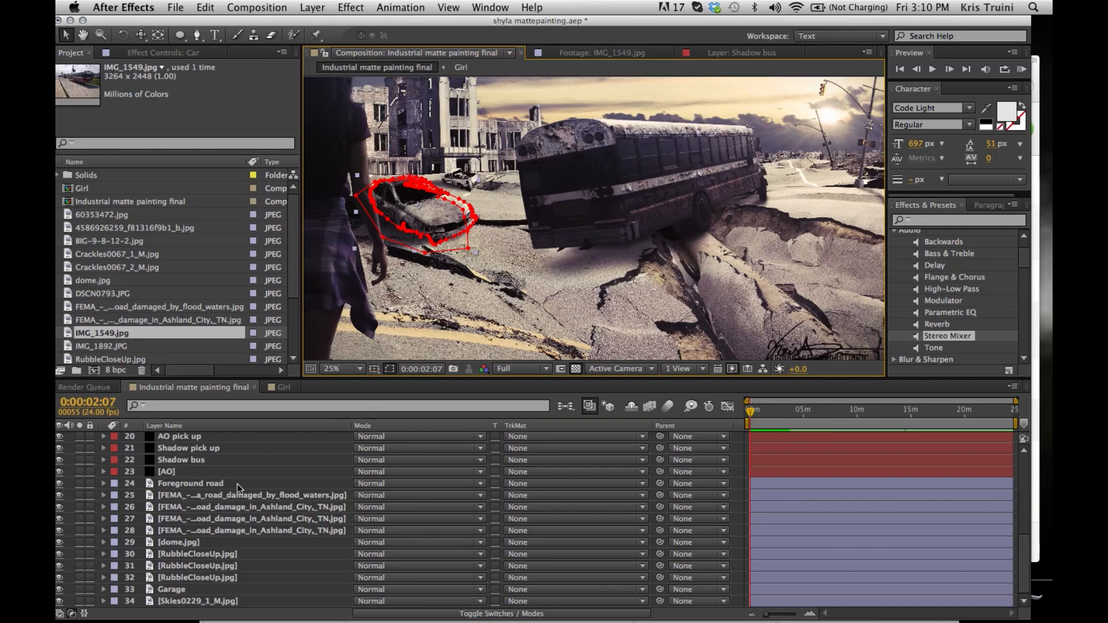
mouse_move(569, 168)
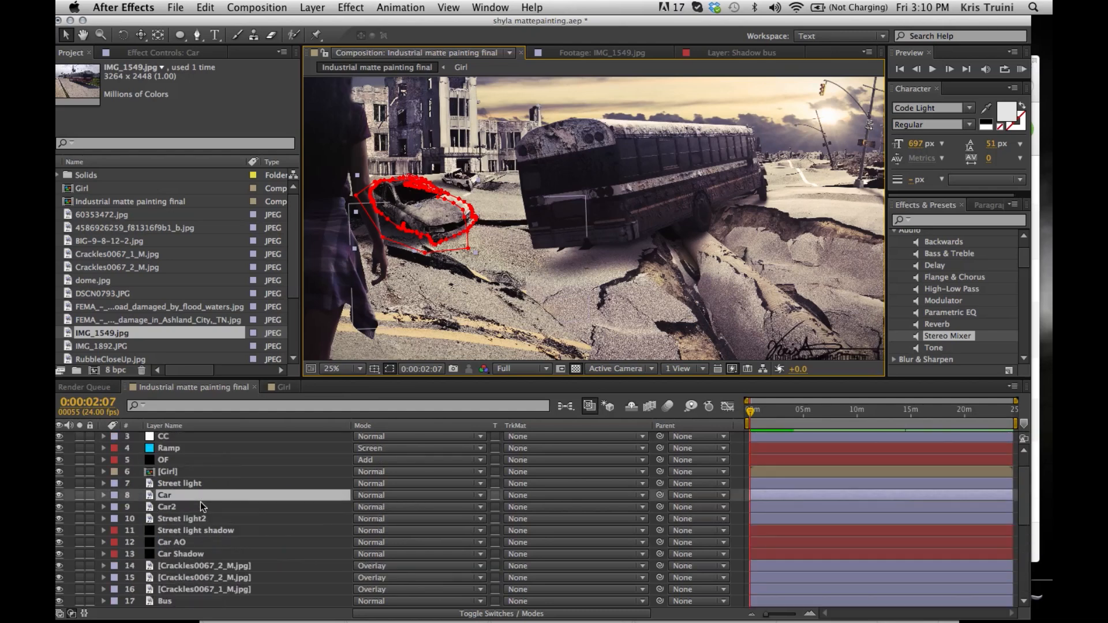
scroll(down, 3)
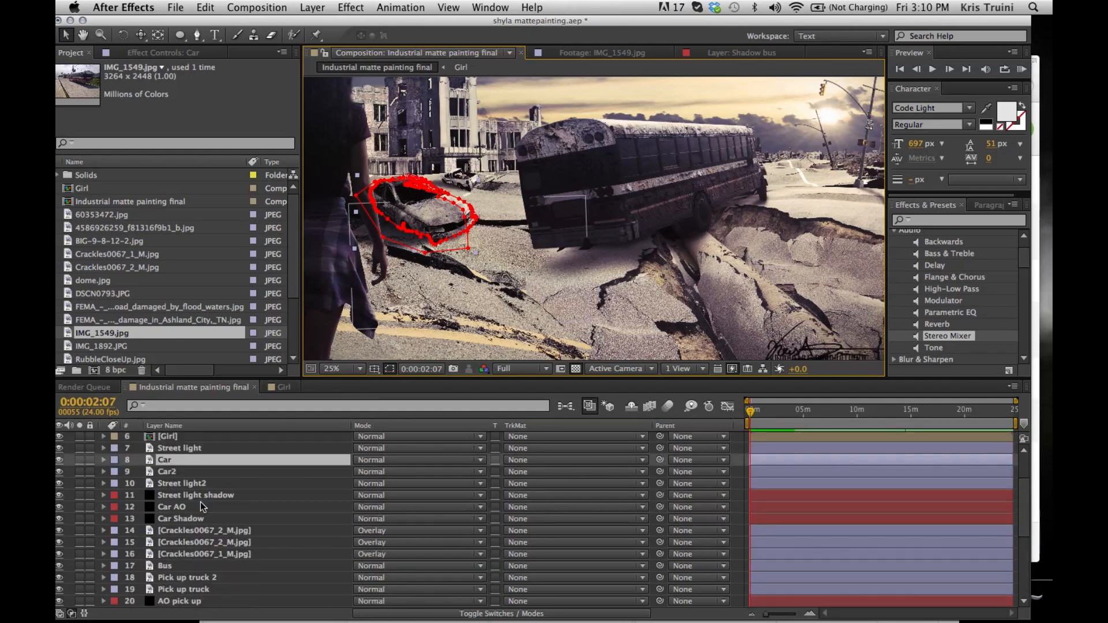
click(204, 531)
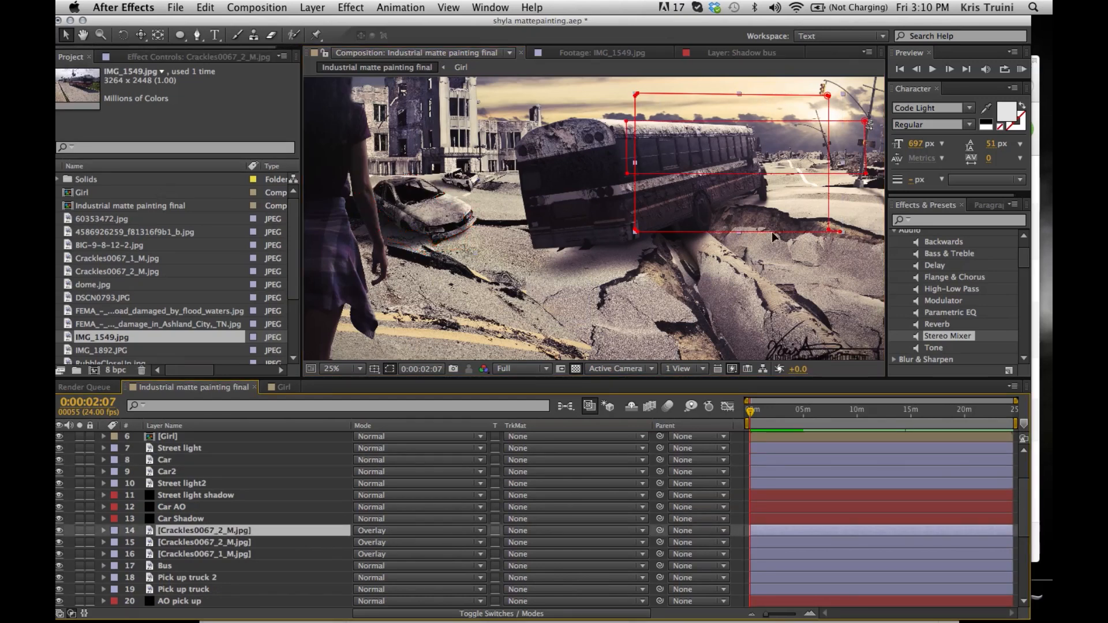
mouse_move(721, 141)
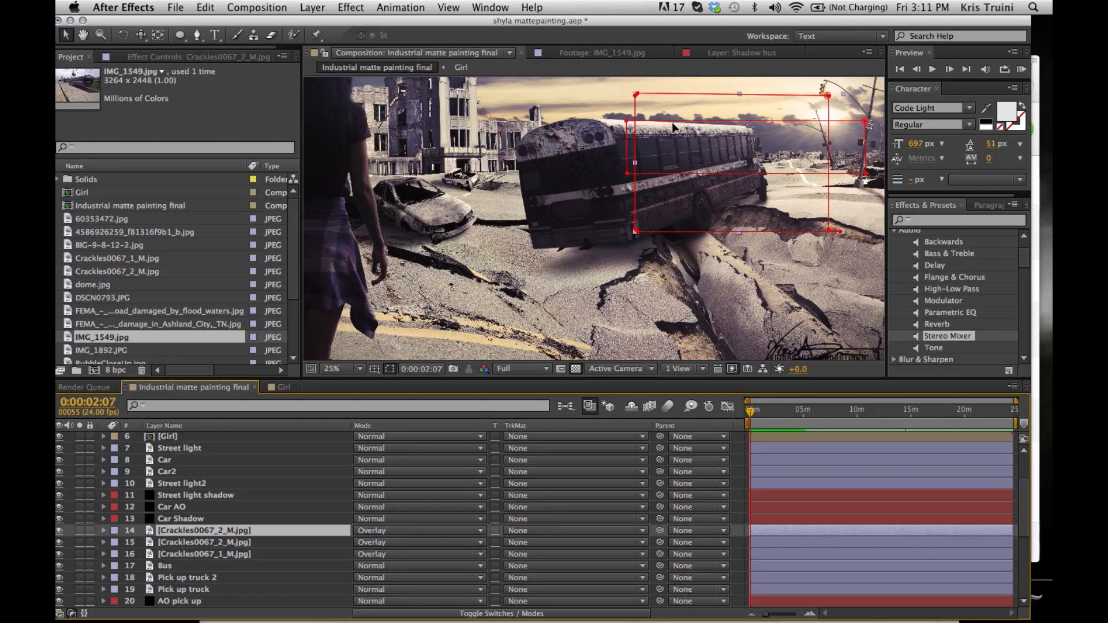
mouse_move(685, 145)
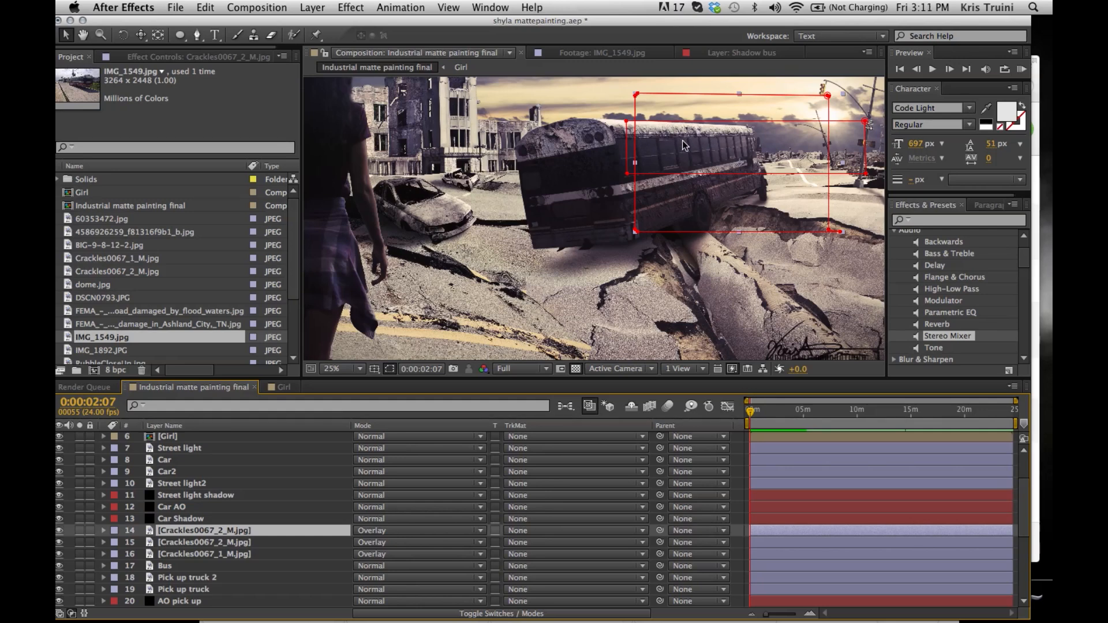
mouse_move(651, 97)
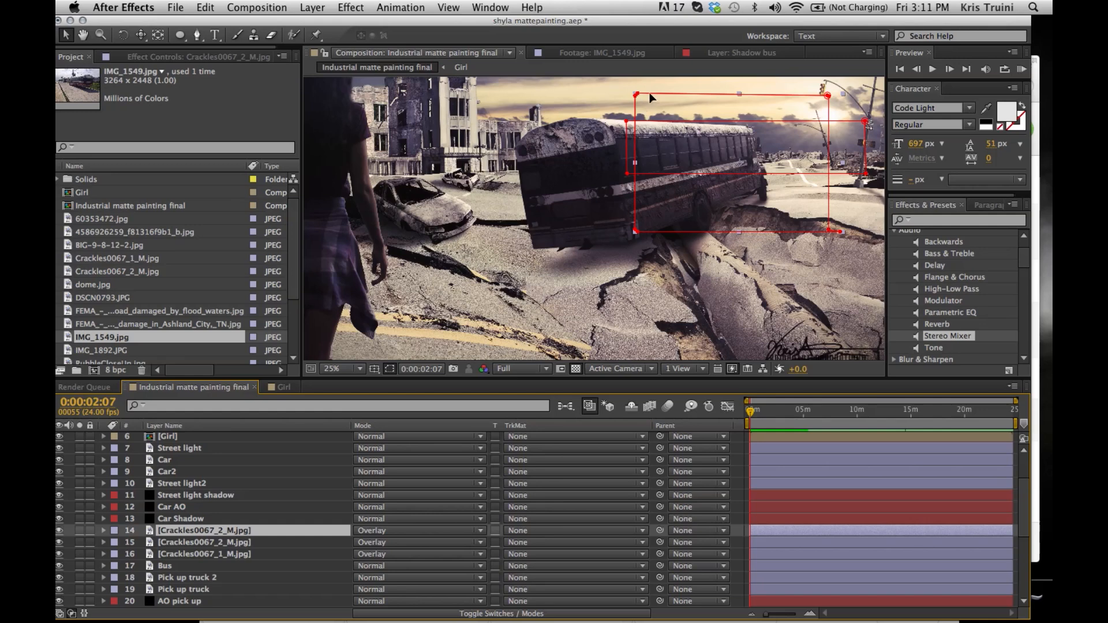
mouse_move(789, 107)
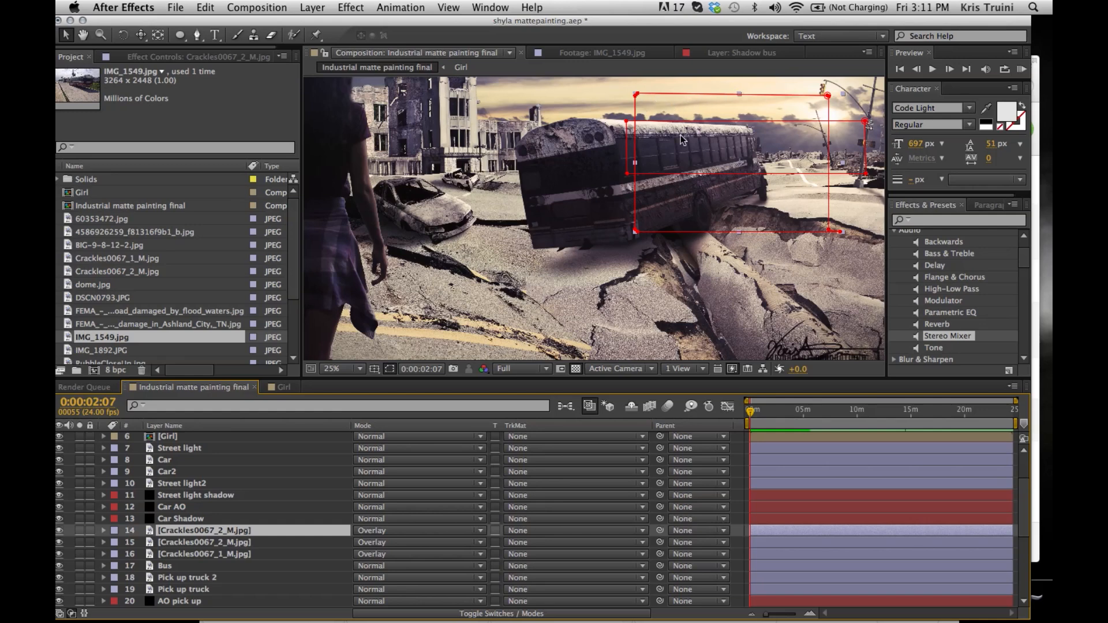
mouse_move(859, 129)
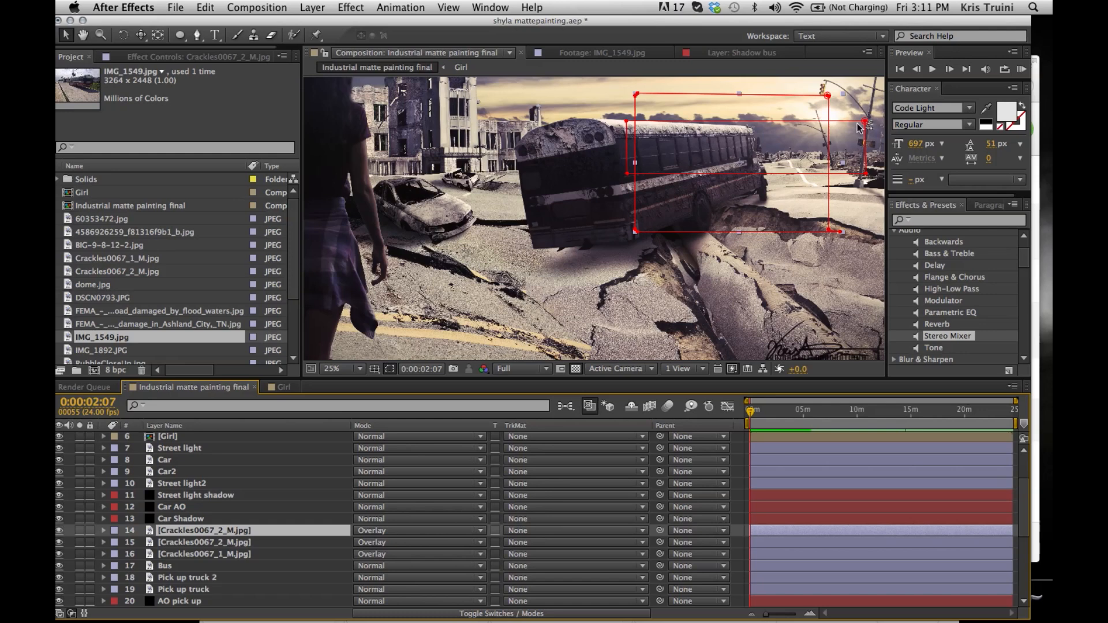
mouse_move(700, 149)
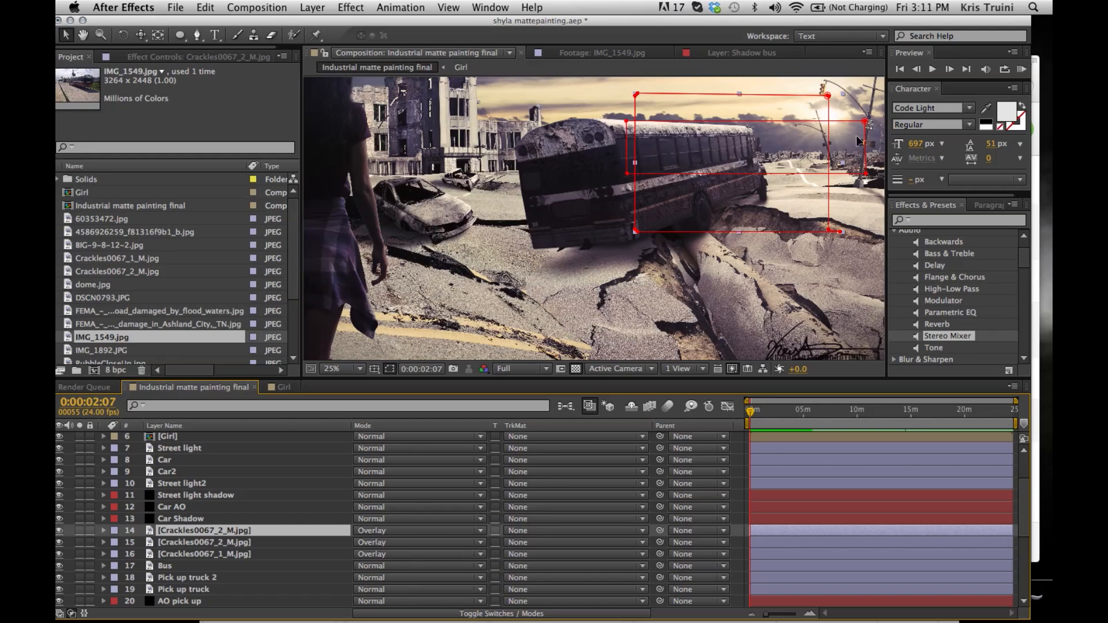
mouse_move(796, 175)
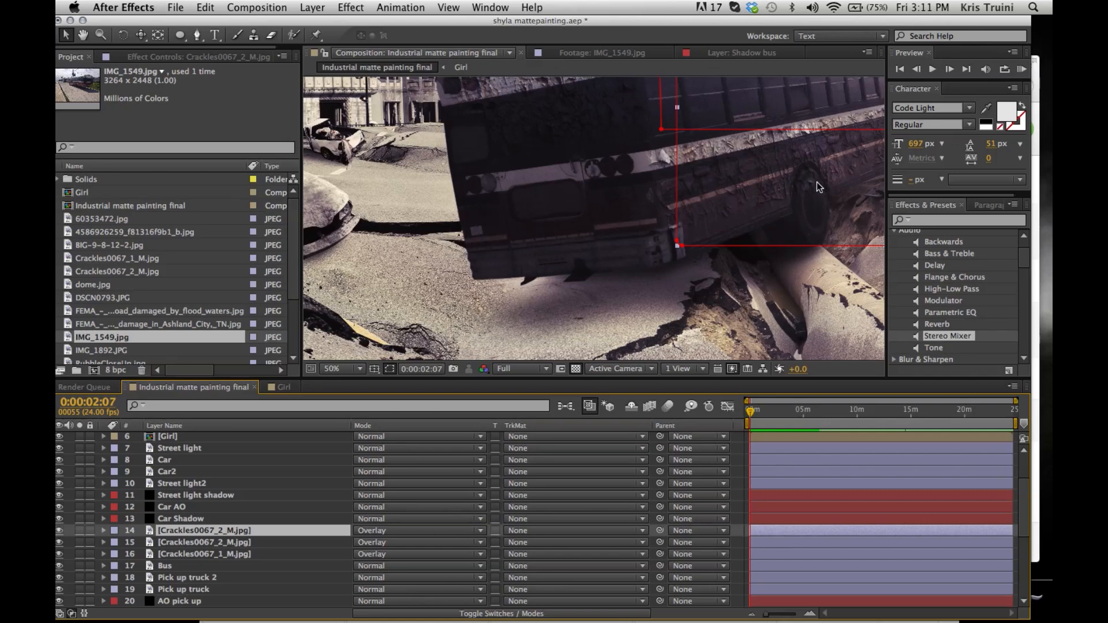
mouse_move(804, 207)
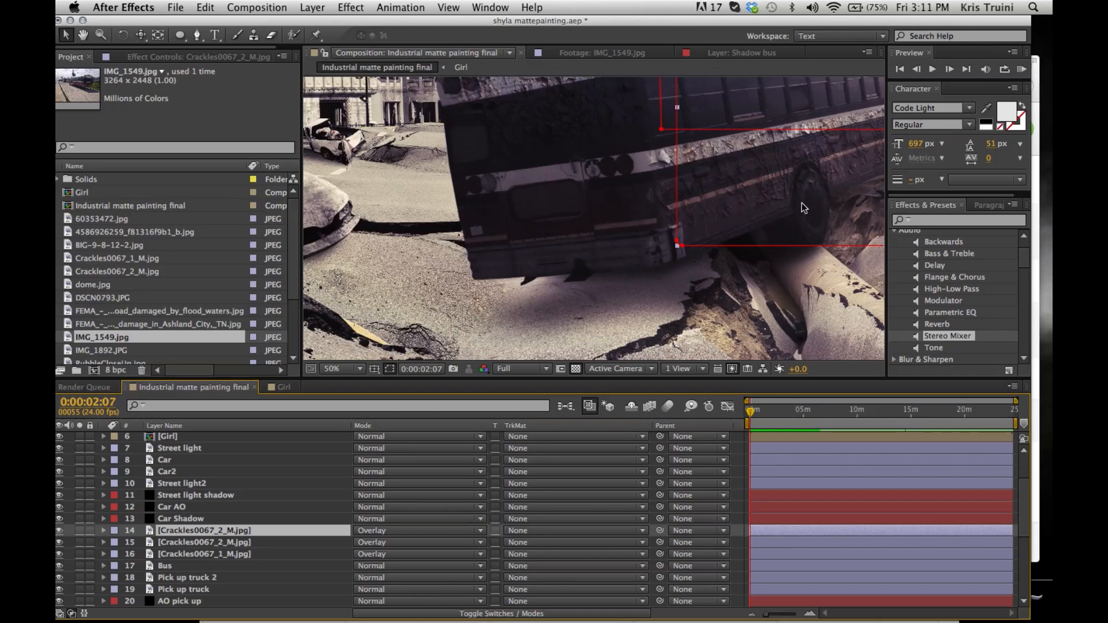
mouse_move(816, 182)
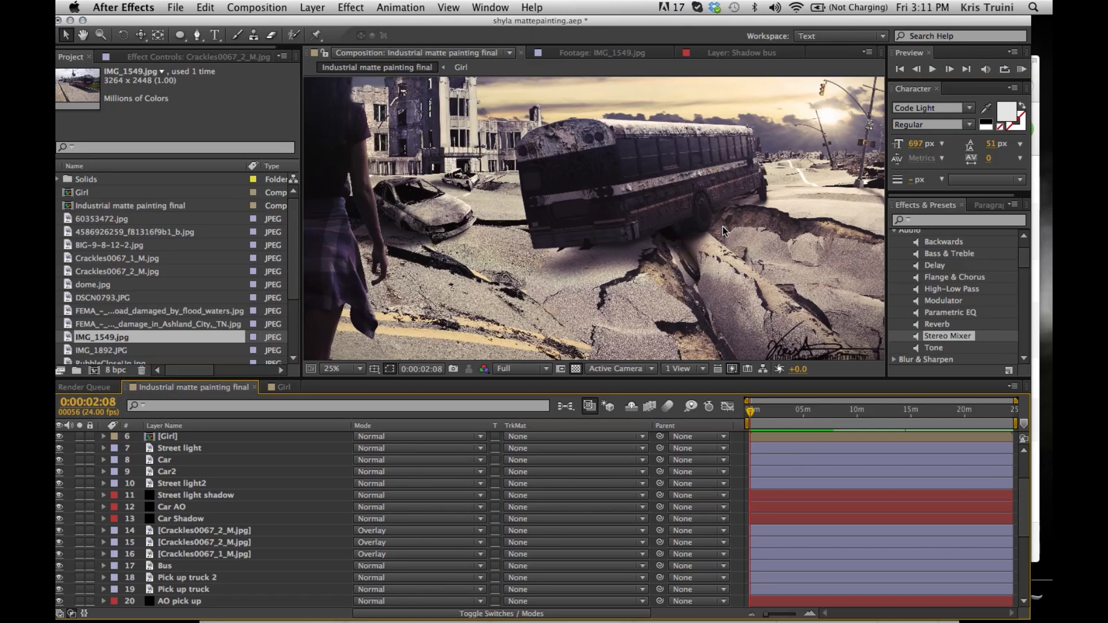
mouse_move(756, 173)
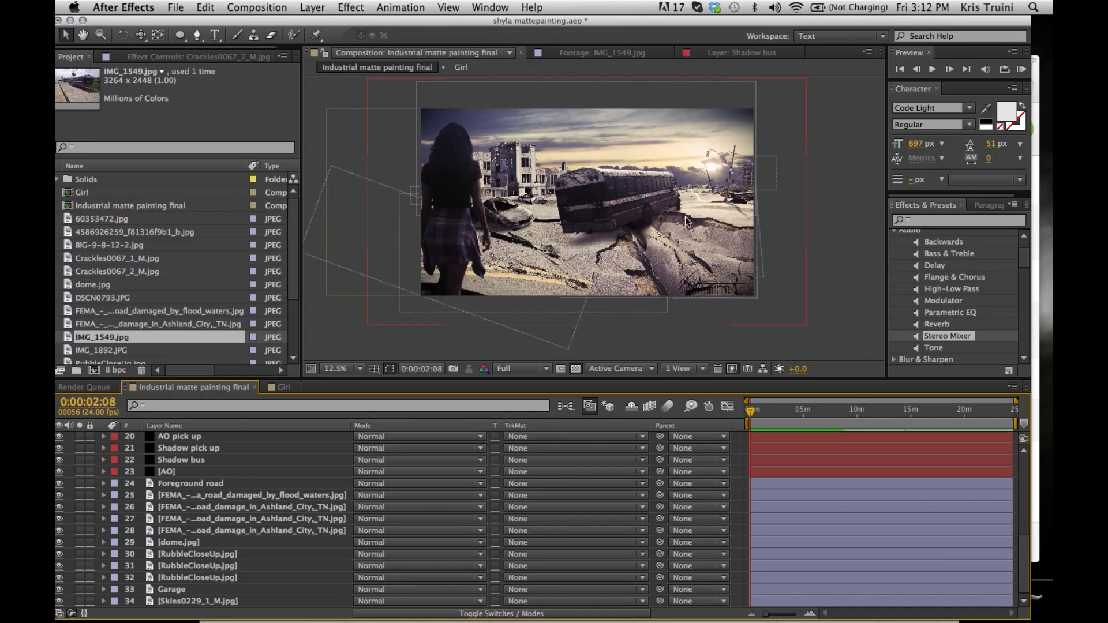
mouse_move(519, 257)
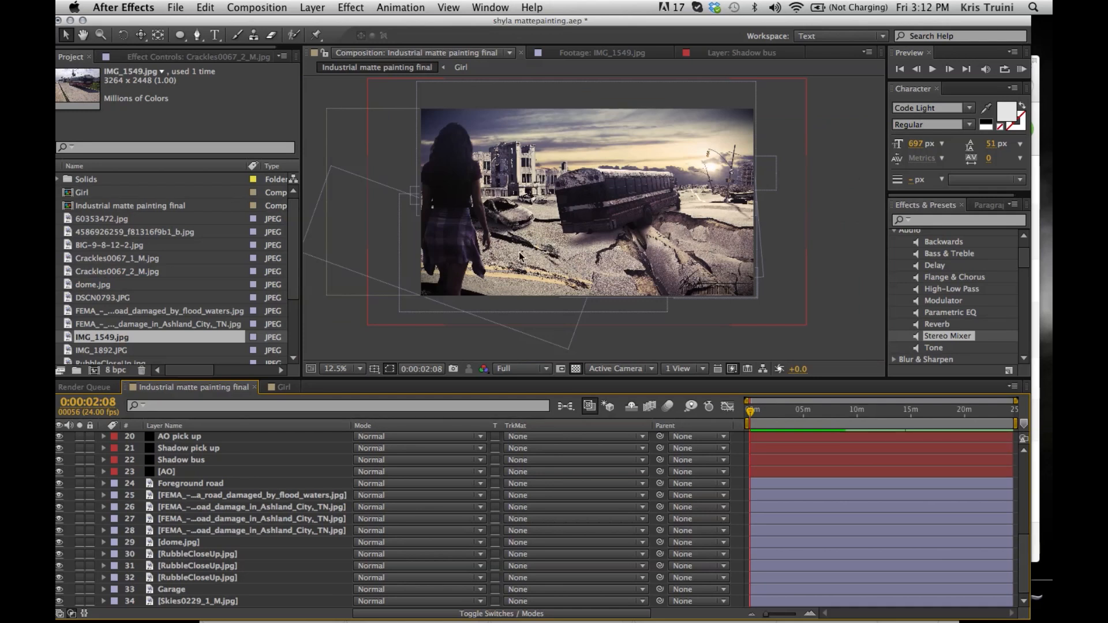
mouse_move(651, 251)
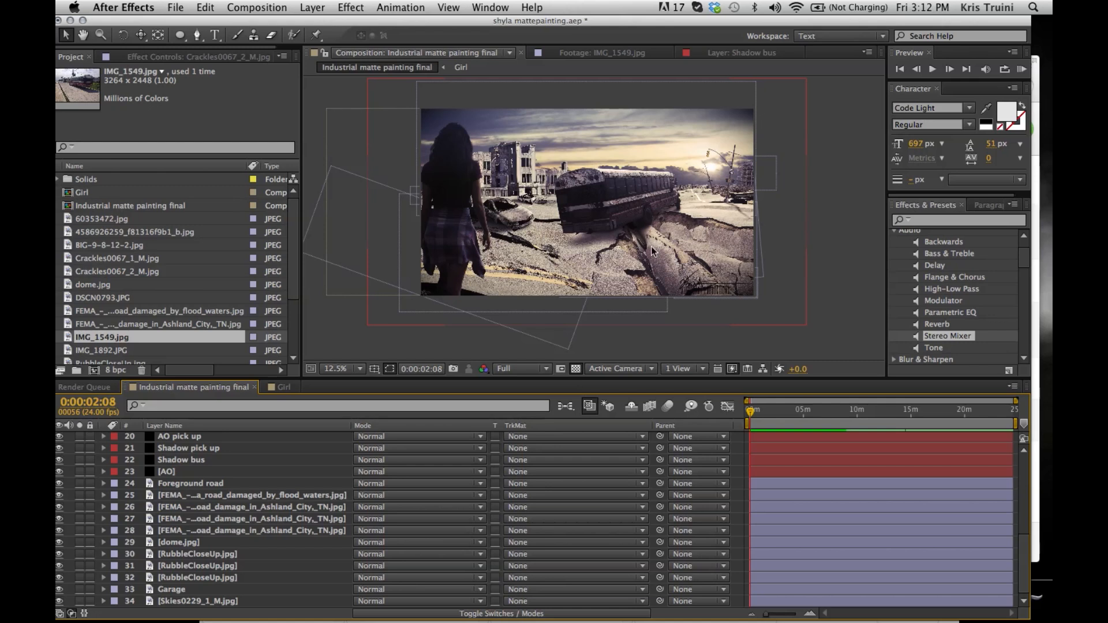
mouse_move(714, 252)
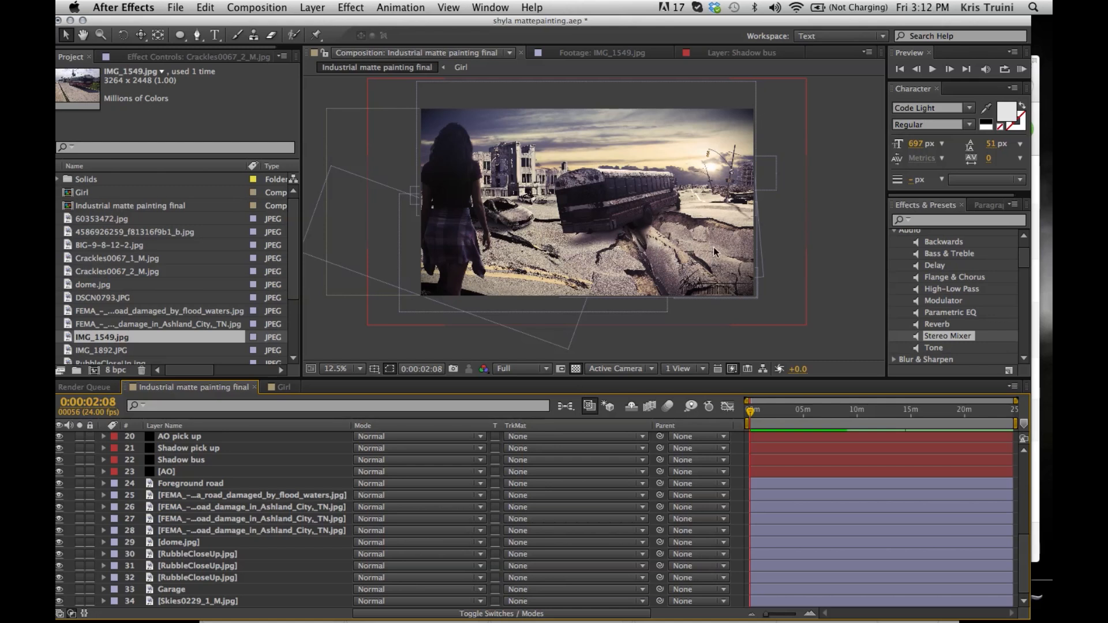
mouse_move(664, 246)
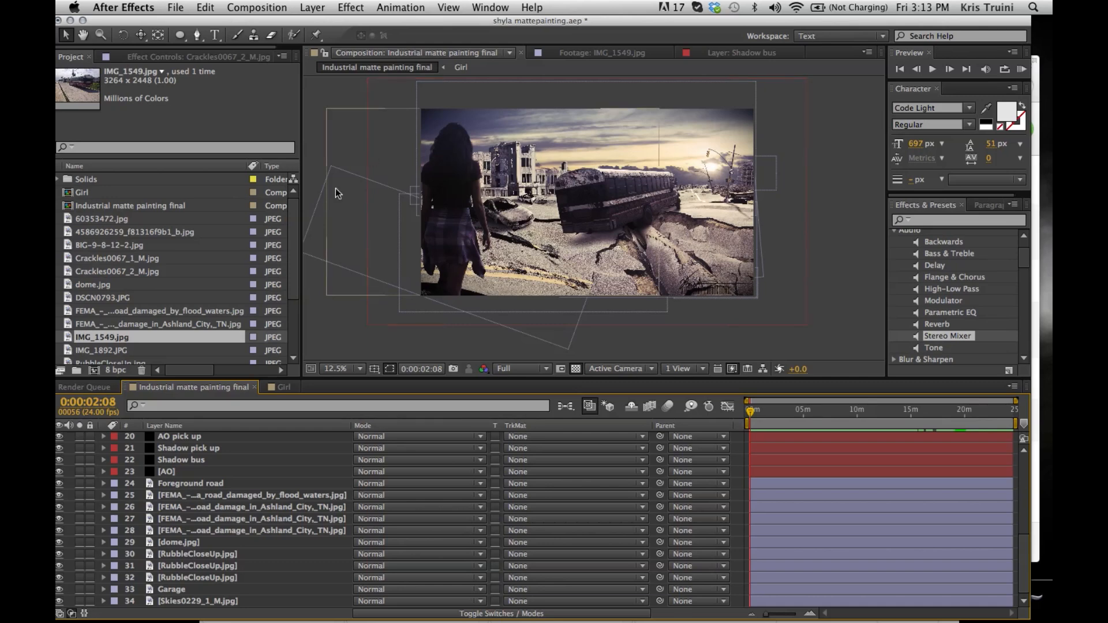
View dome.jpg in the Footage viewer, then return to the matte painting composition.
click(92, 284)
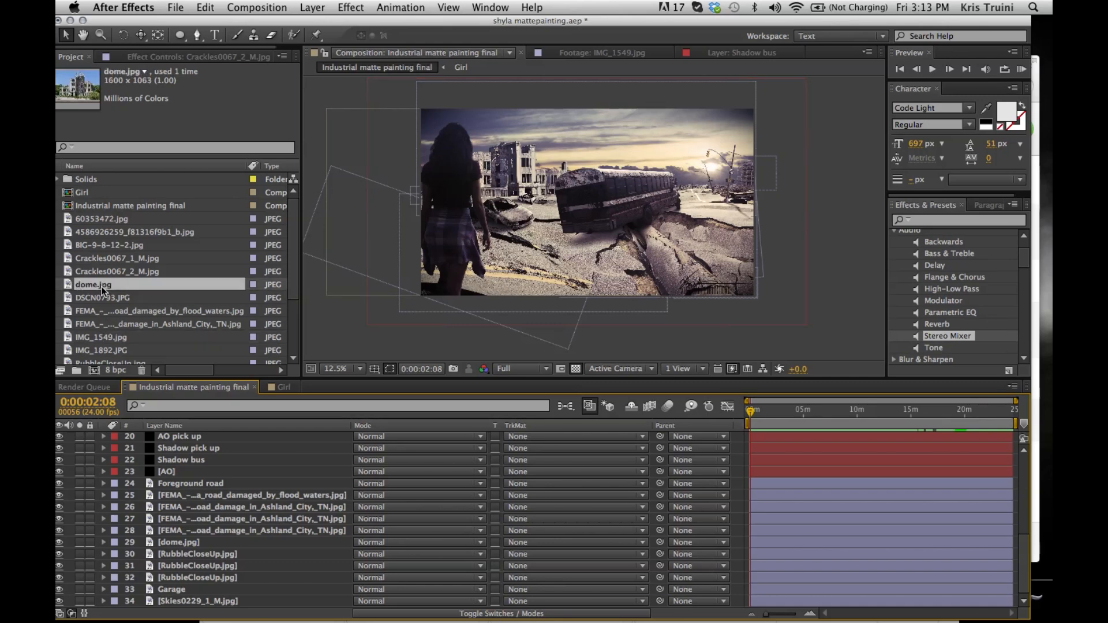
double_click(93, 284)
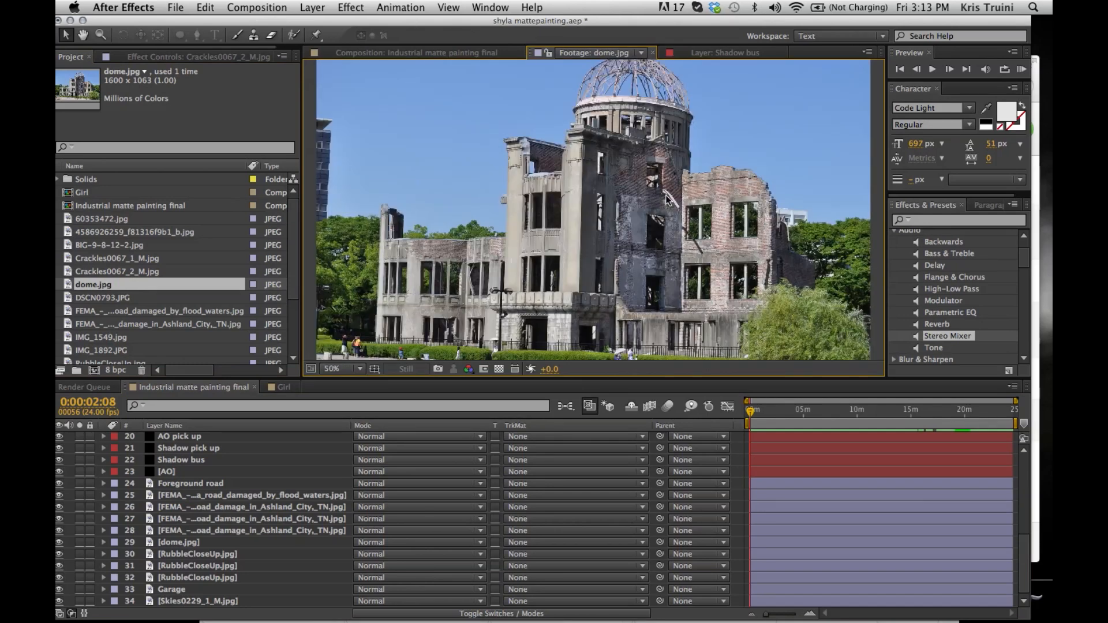
mouse_move(495, 240)
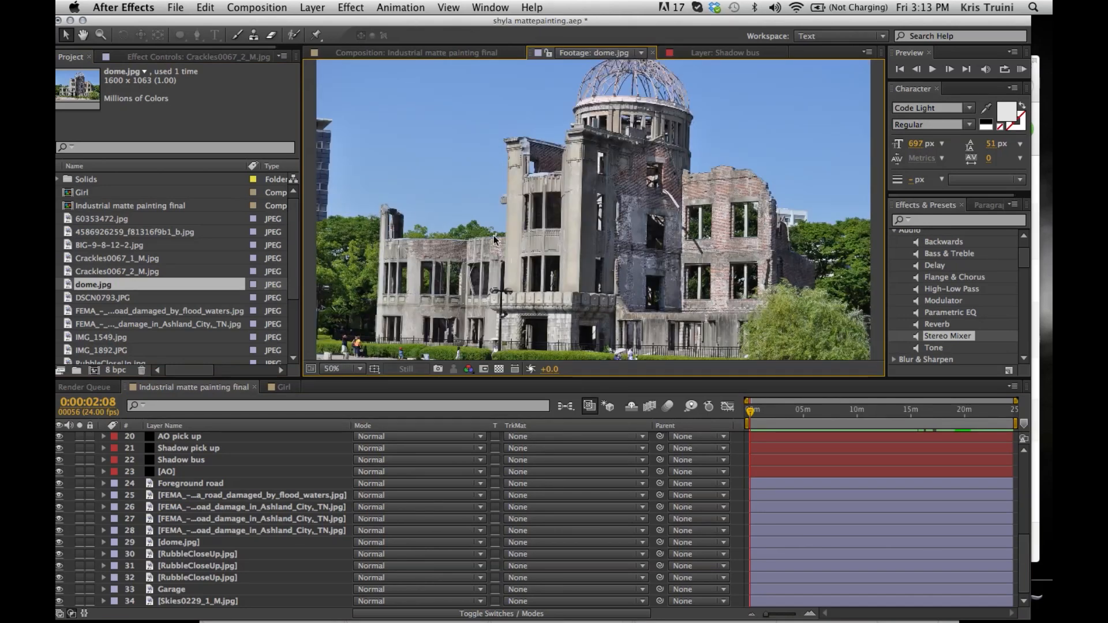
mouse_move(677, 111)
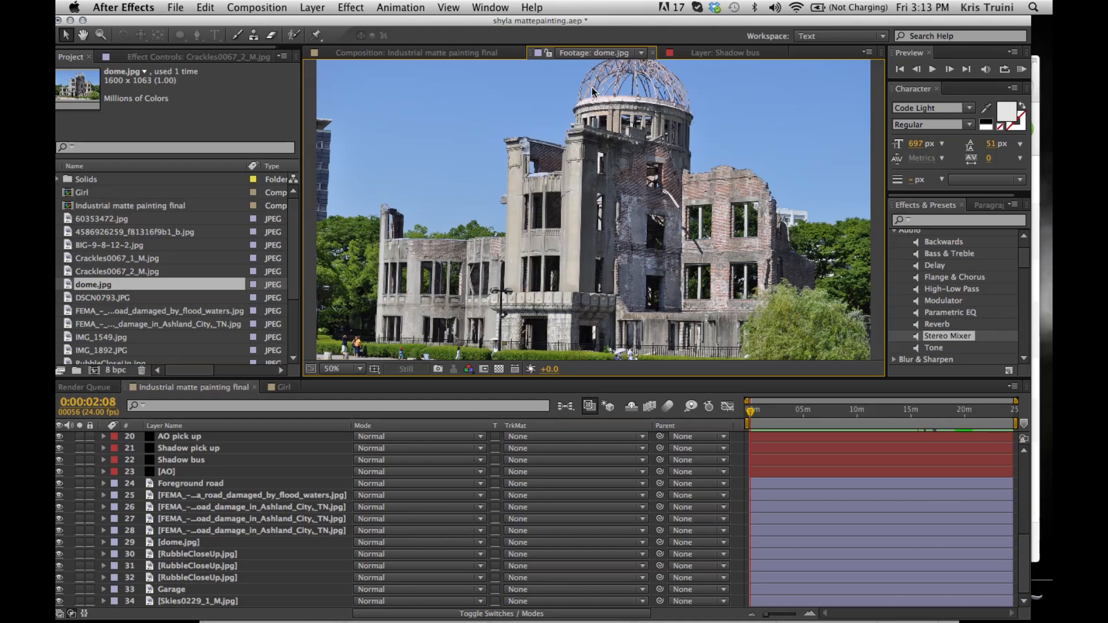
mouse_move(623, 135)
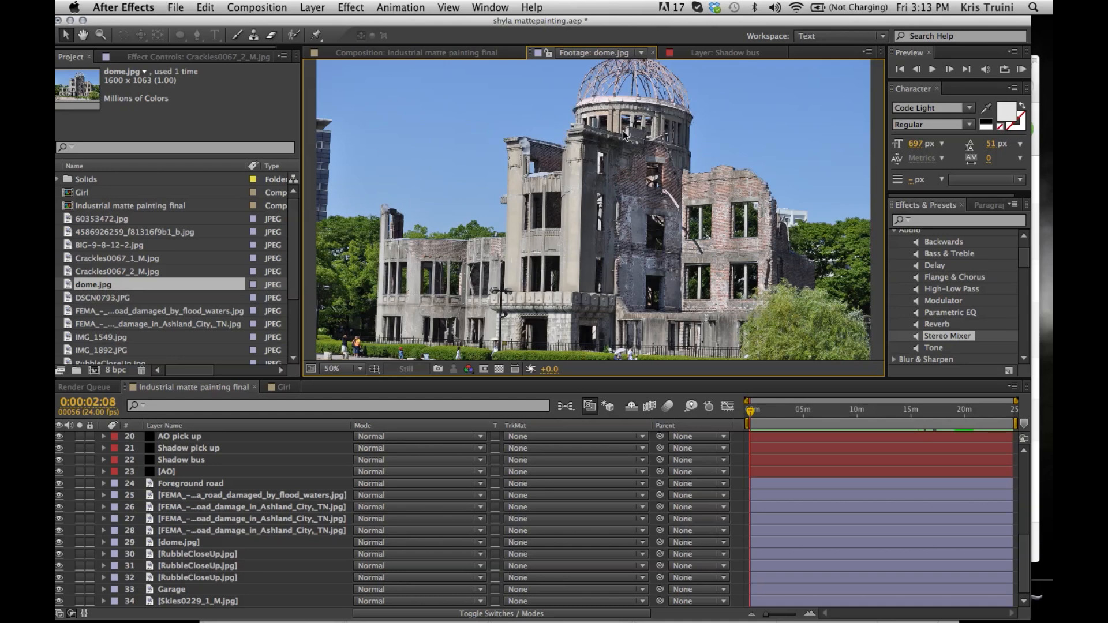
mouse_move(623, 202)
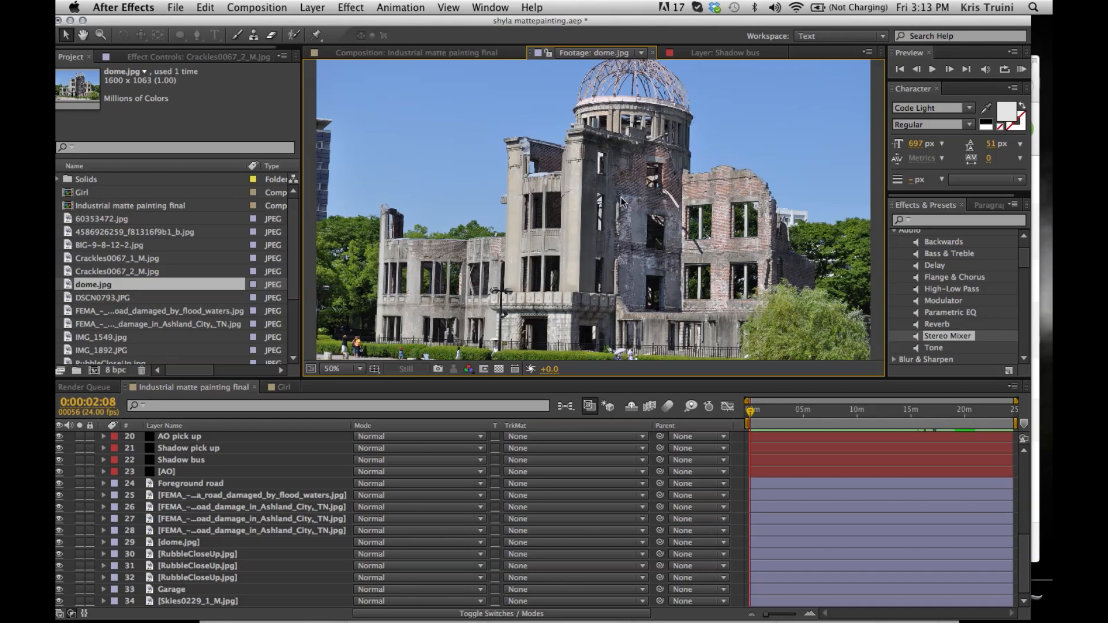
click(417, 52)
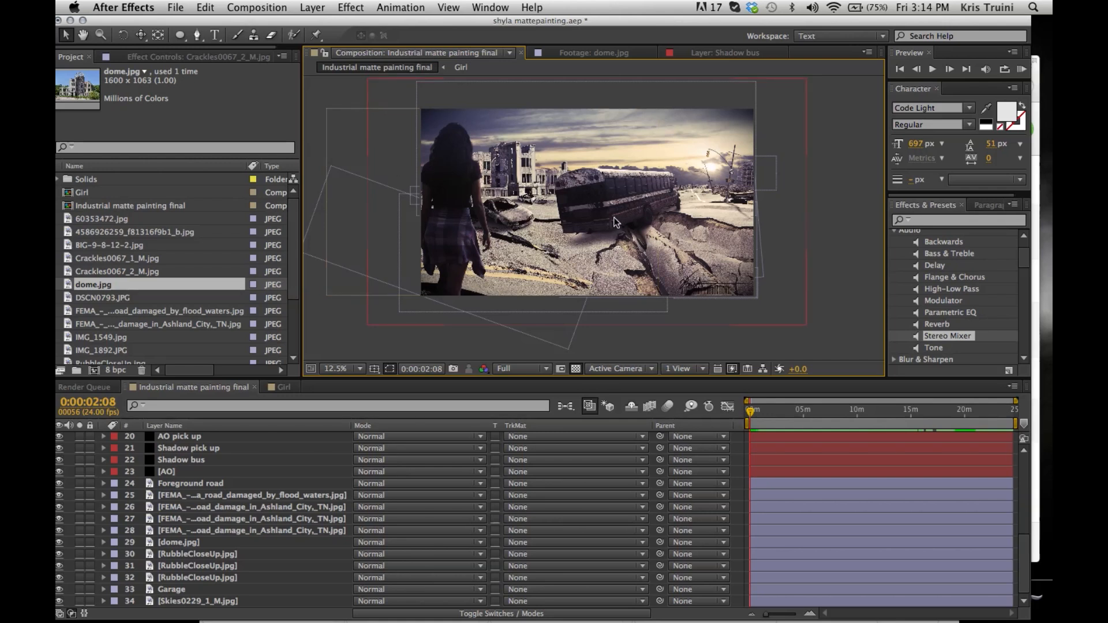
mouse_move(564, 242)
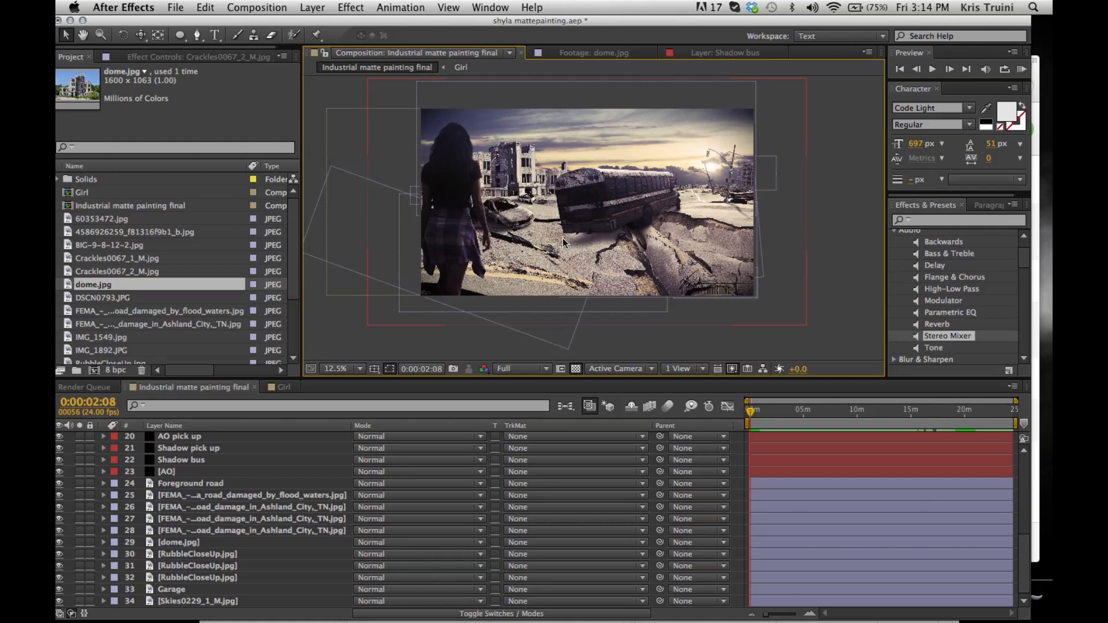
mouse_move(599, 253)
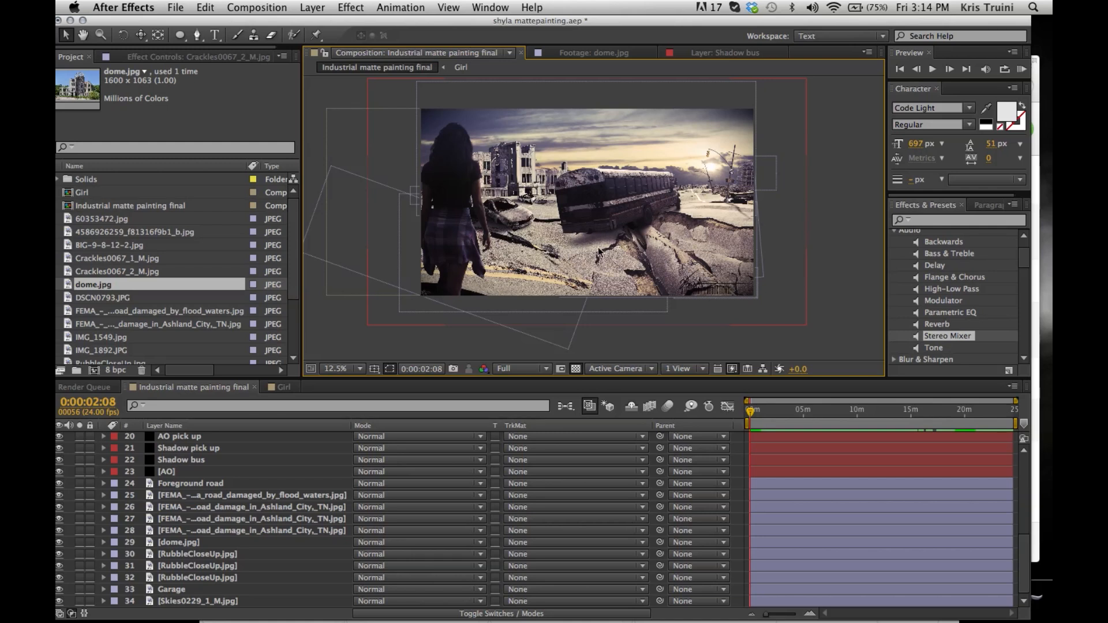
mouse_move(664, 205)
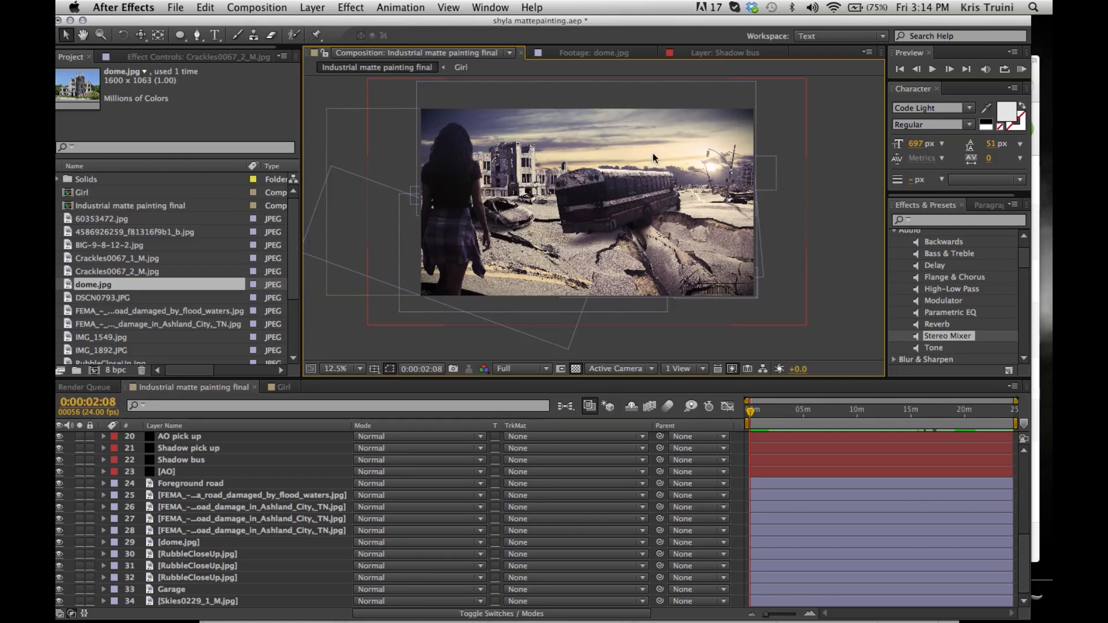
mouse_move(601, 215)
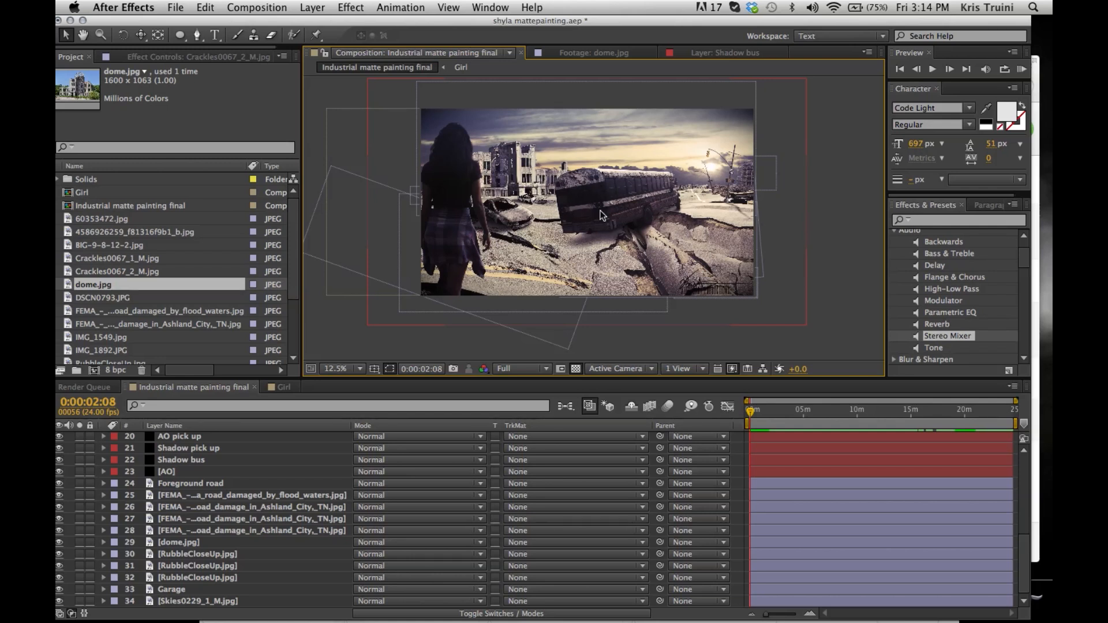
mouse_move(339, 104)
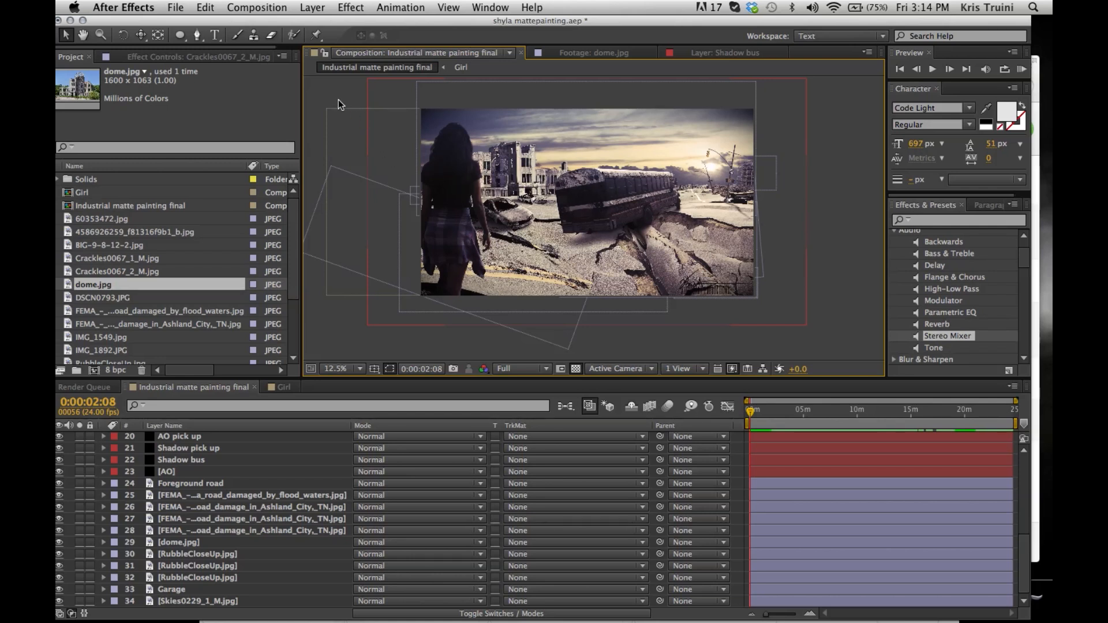